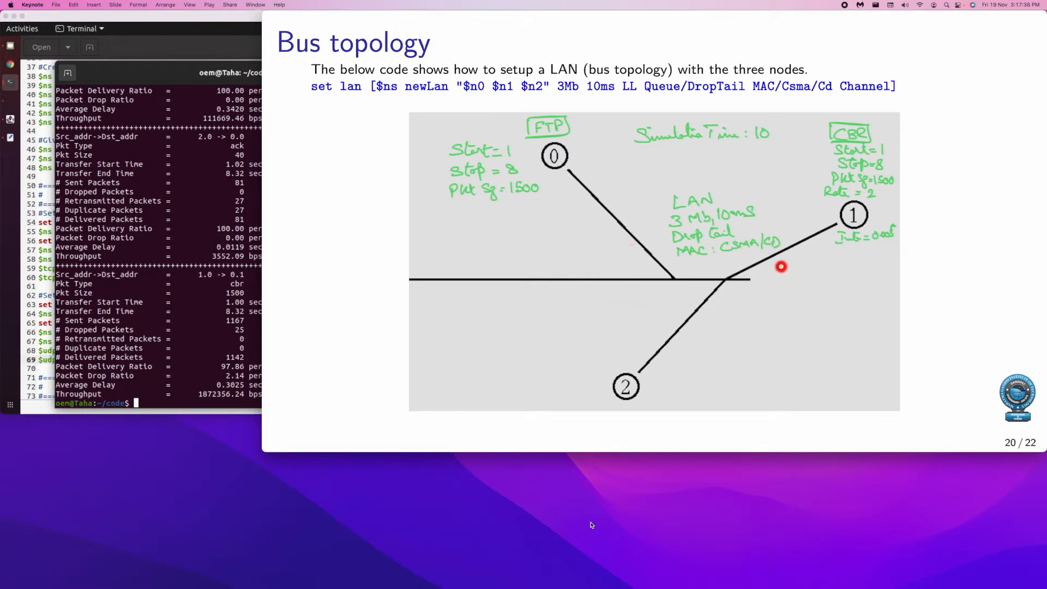
mouse_move(788, 262)
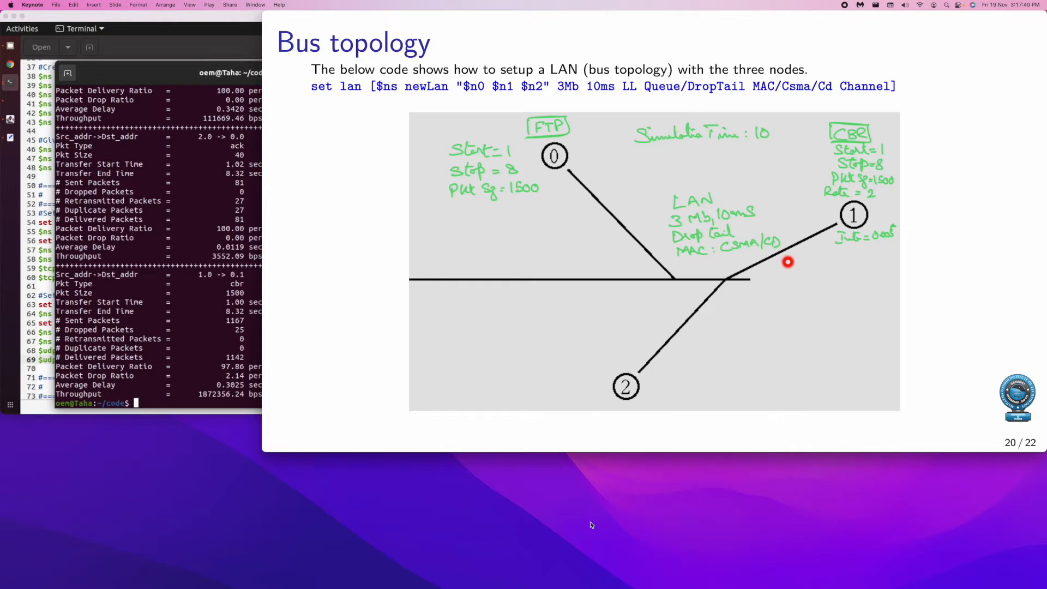
mouse_move(554, 154)
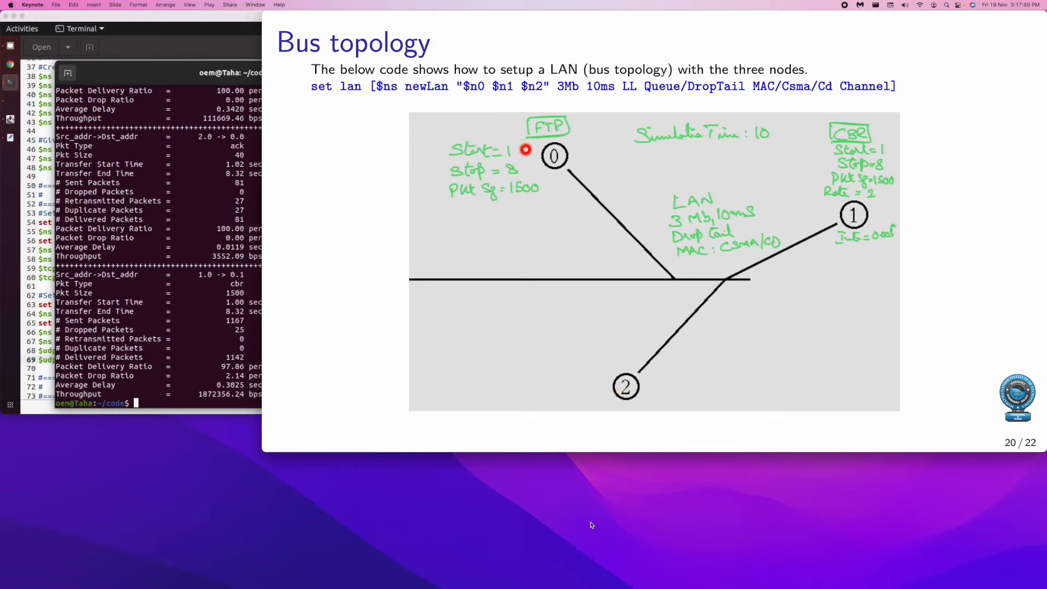
mouse_move(883, 173)
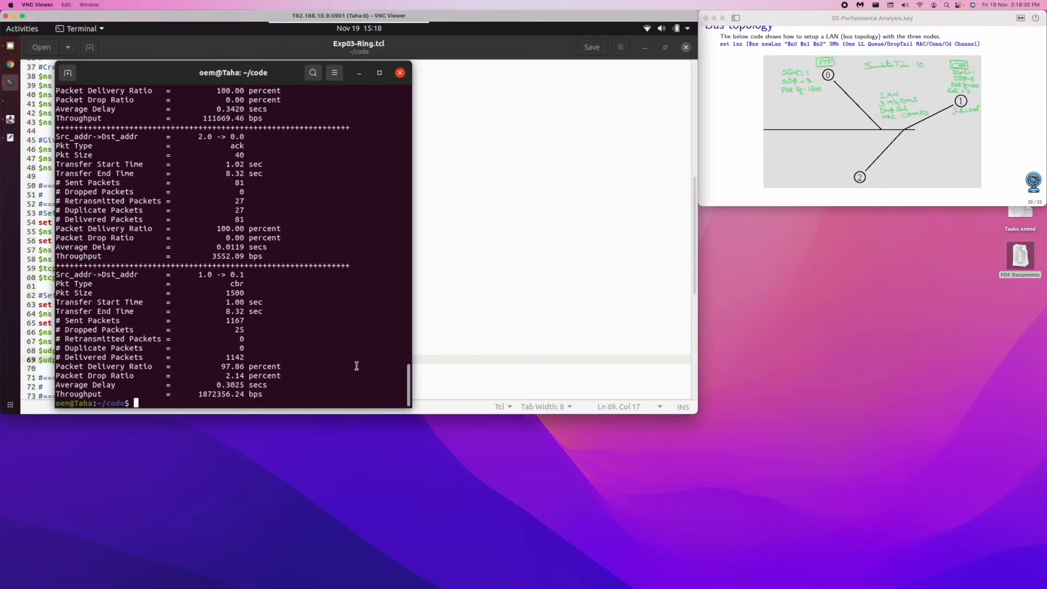
List the code folder with ls and launch NSG2 via java -jar NSG2.1.jar.
type("ls")
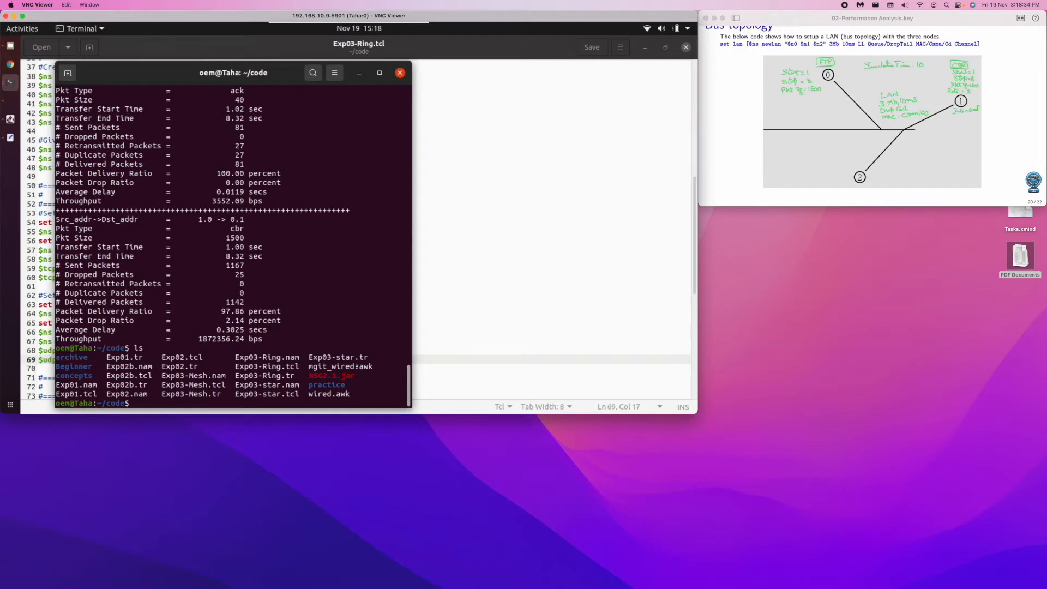
type("java -")
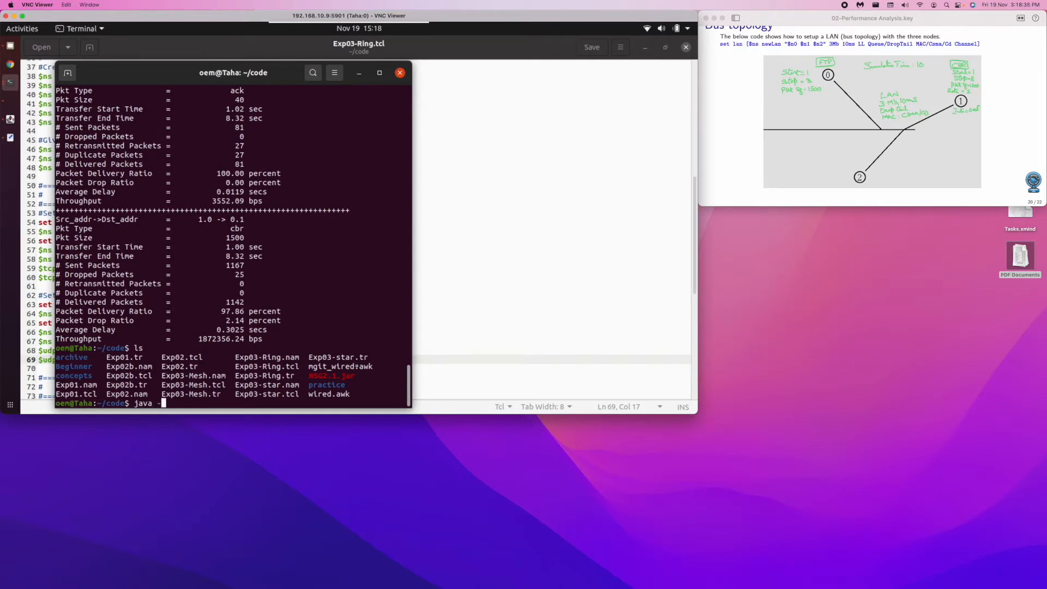
type("-jar N")
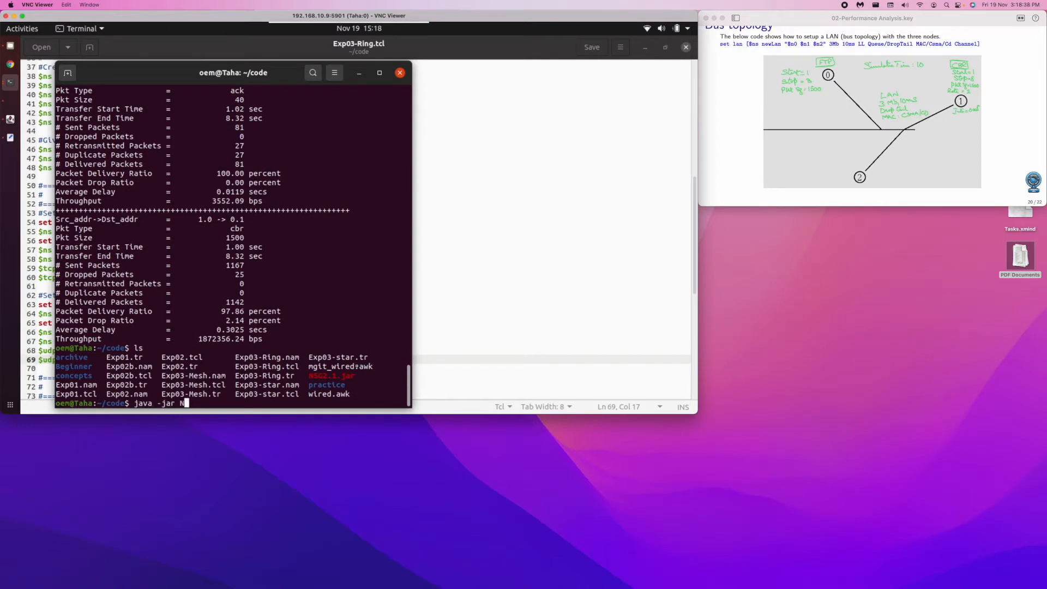
type("SG2.1.jar")
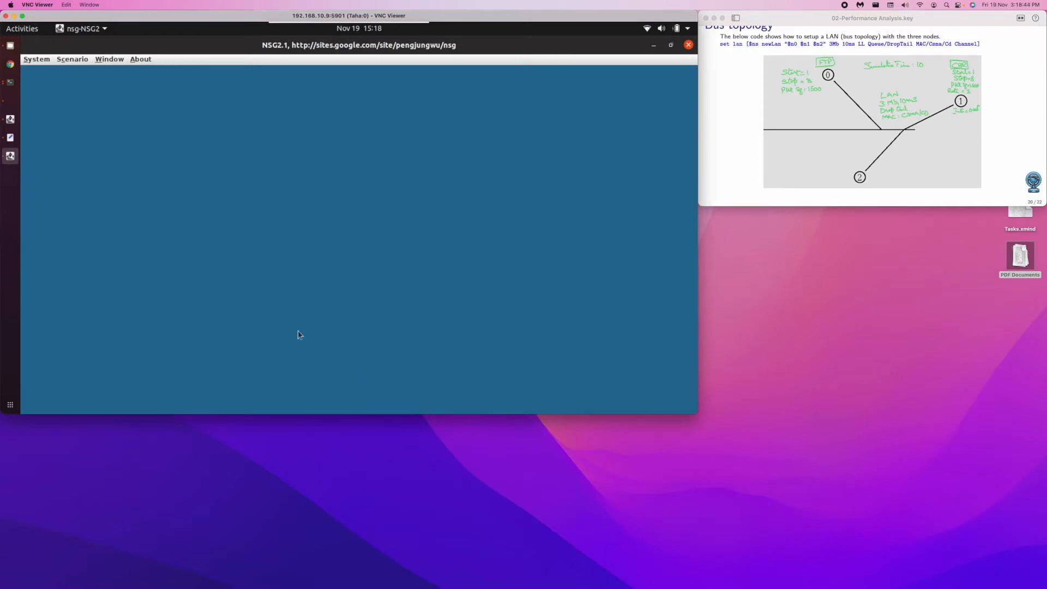
Start a new wired scenario with nodes n0 and n1 upper, n2 lower middle.
left_click(72, 59)
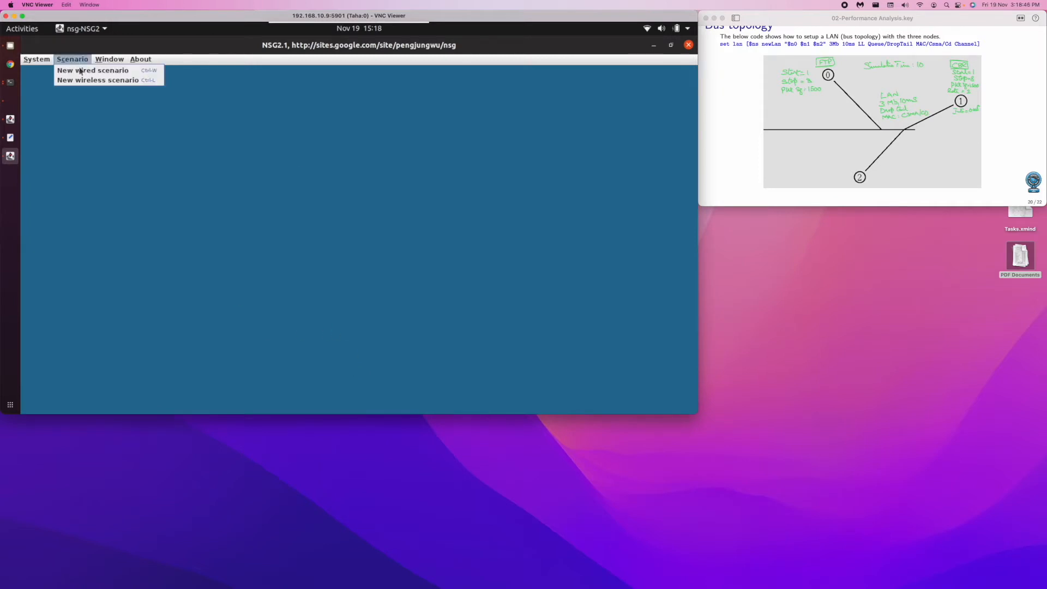
left_click(93, 71)
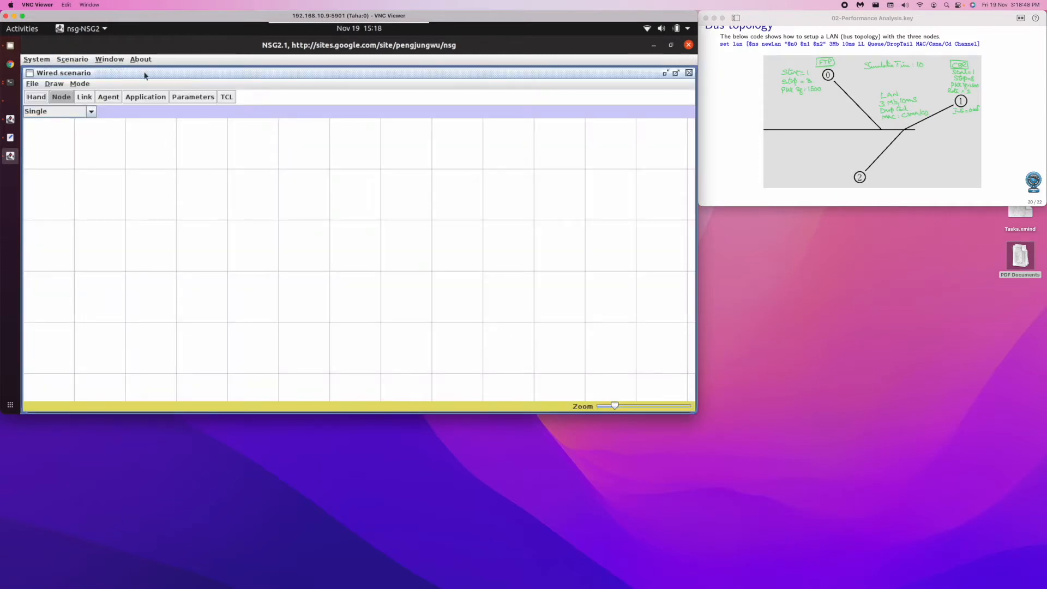
left_click(245, 191)
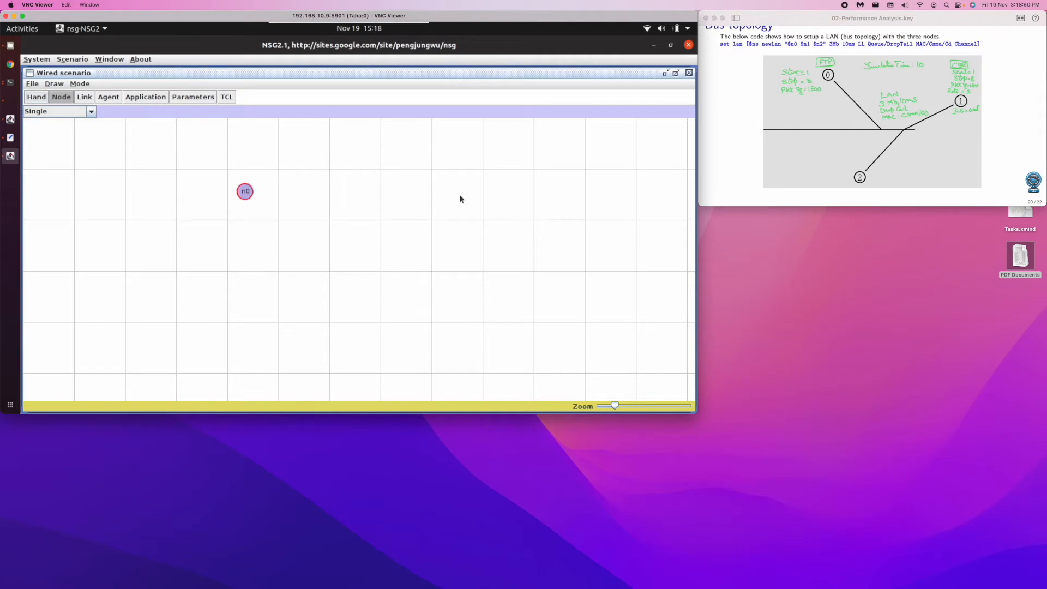
left_click(475, 189)
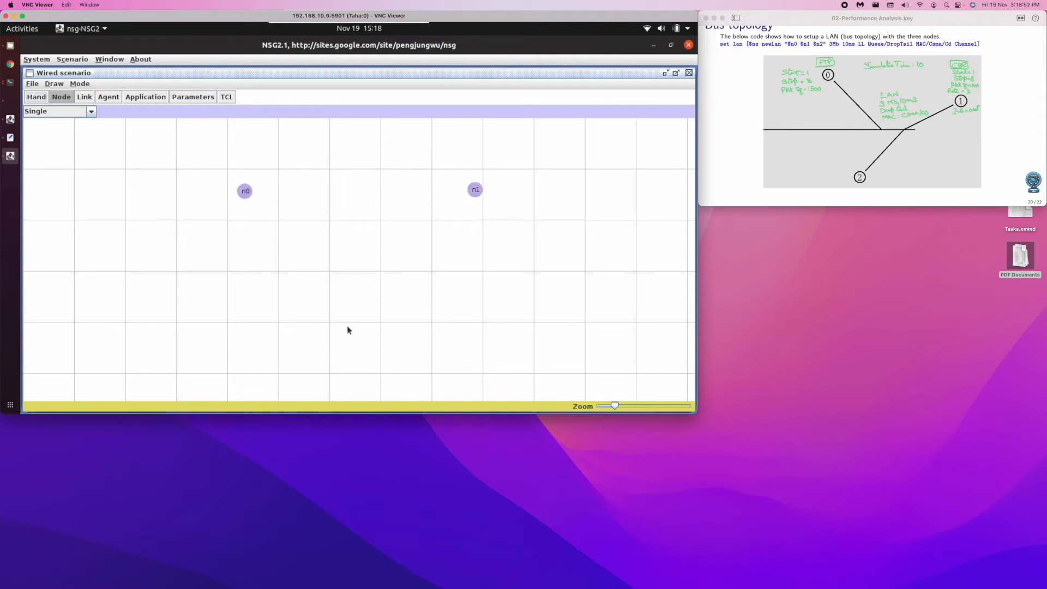
left_click(335, 320)
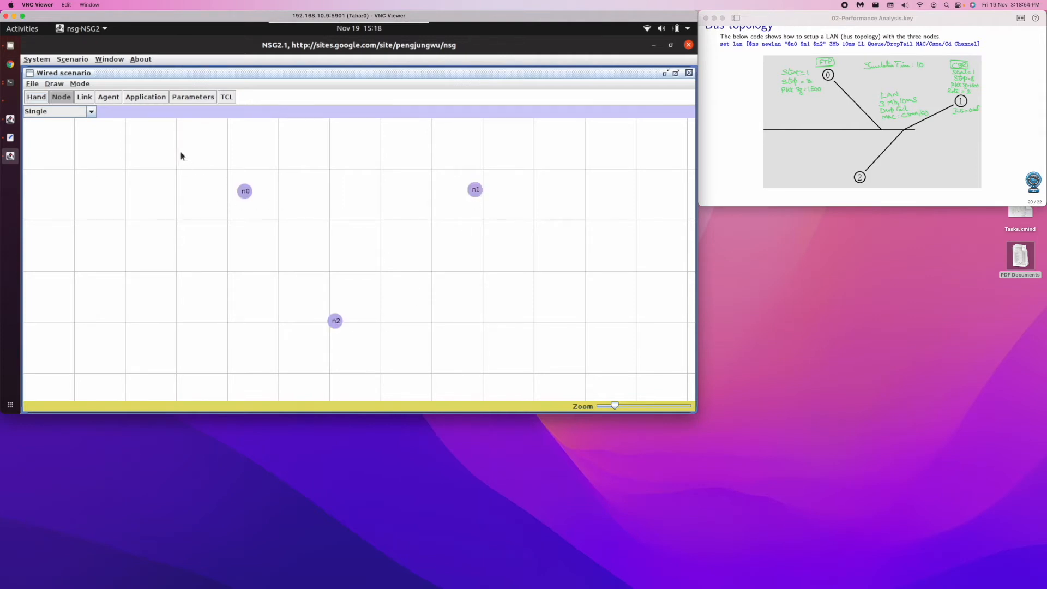
left_click(84, 97)
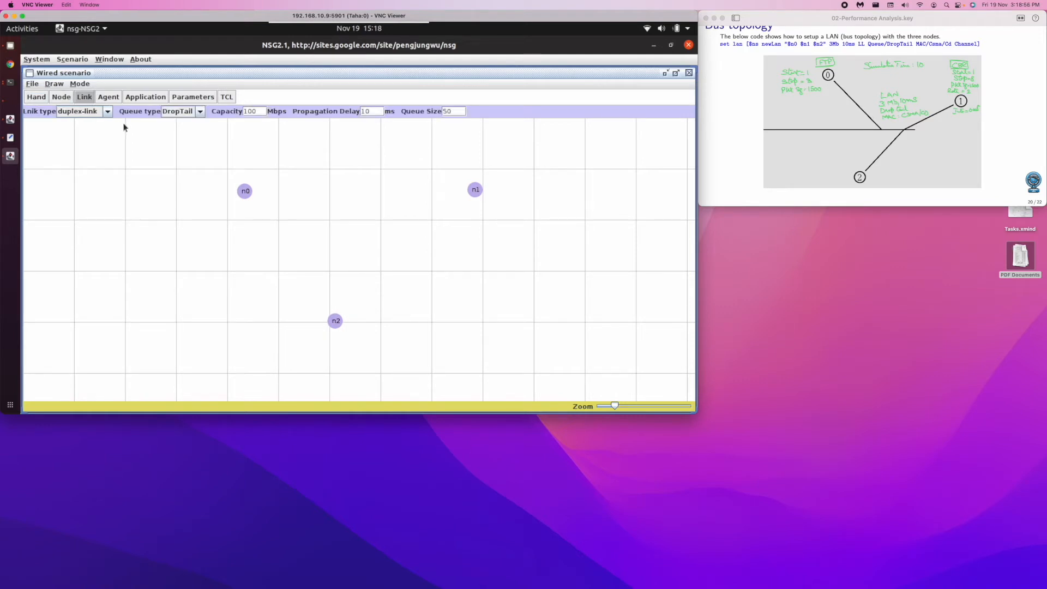
mouse_move(115, 105)
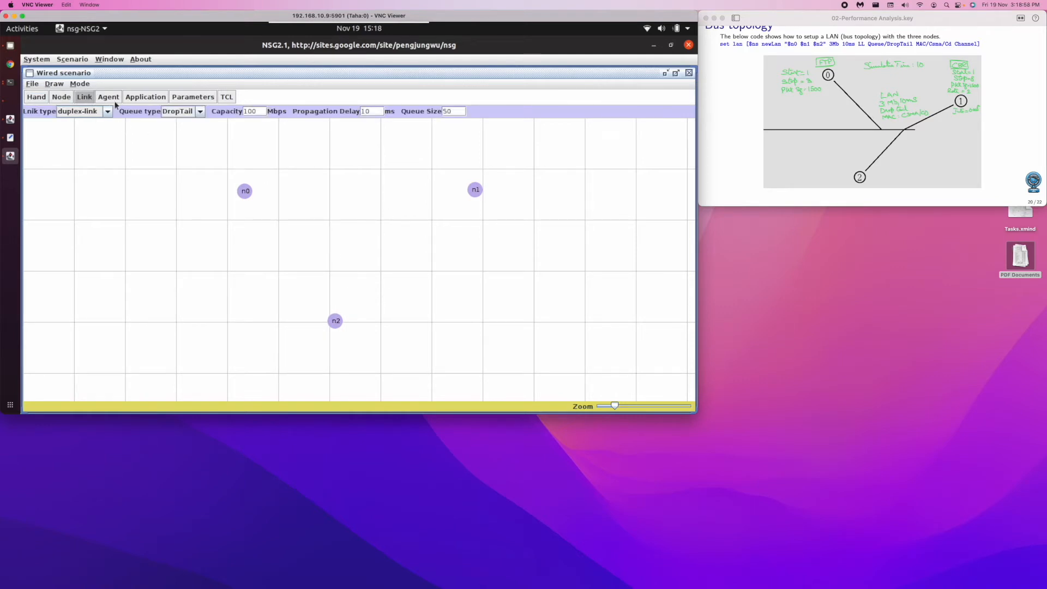
Attach TCP agent tcp0 to n0 and a TCPSink agent to n2.
left_click(108, 97)
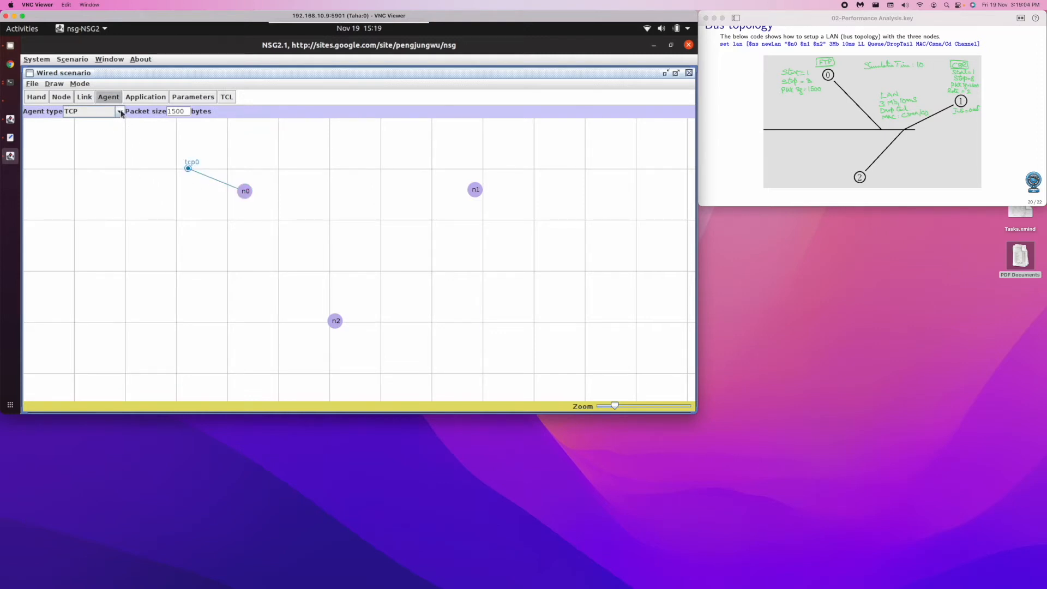
left_click(120, 110)
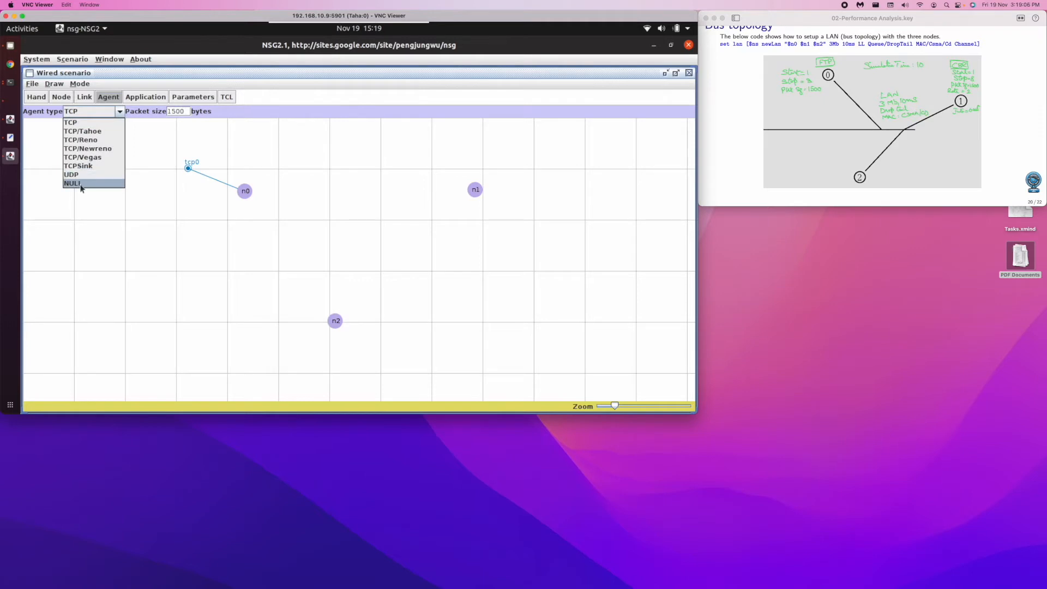
left_click(72, 183)
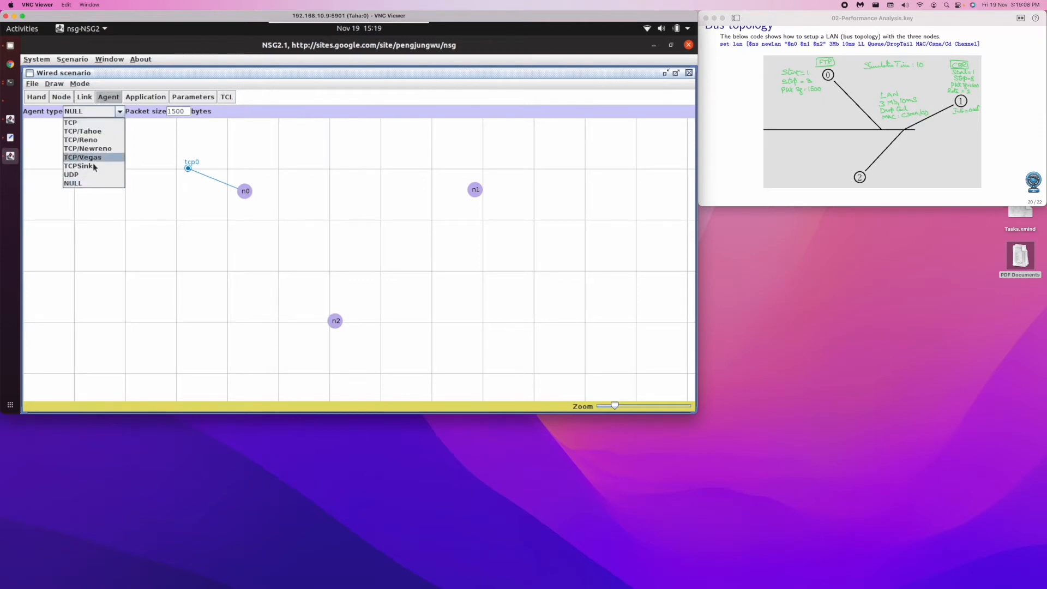
left_click(78, 166)
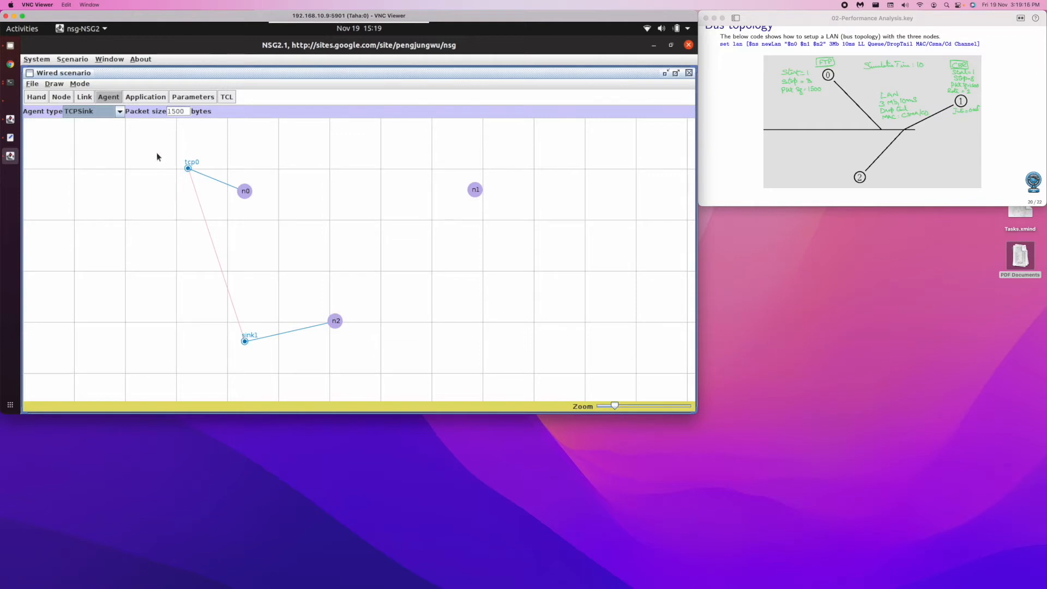
Attach UDP agent udp2 to n1 and NULL agent null3 to n2, pairing each.
left_click(120, 111)
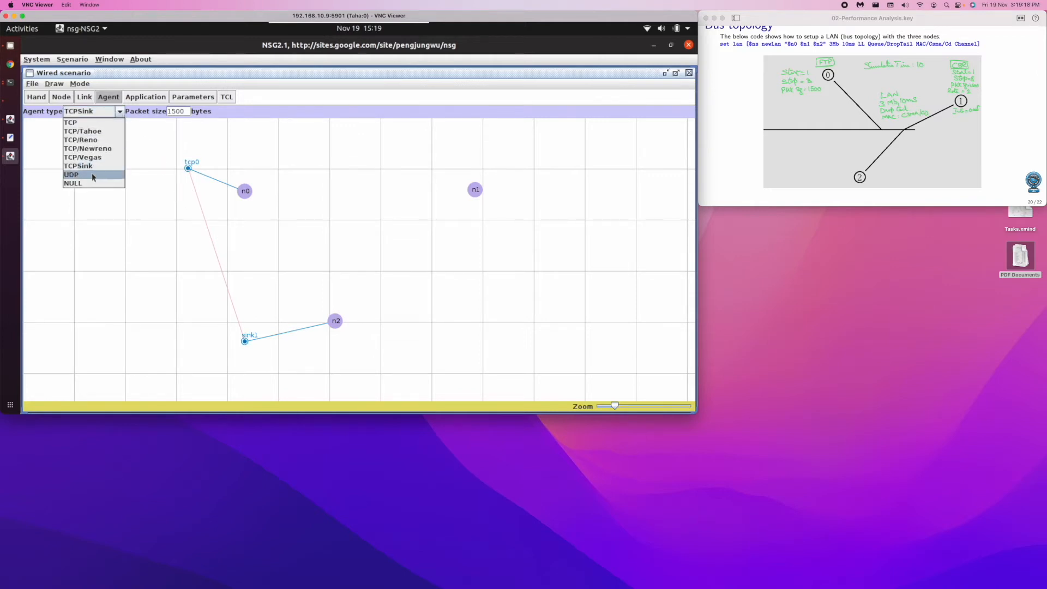
left_click(71, 174)
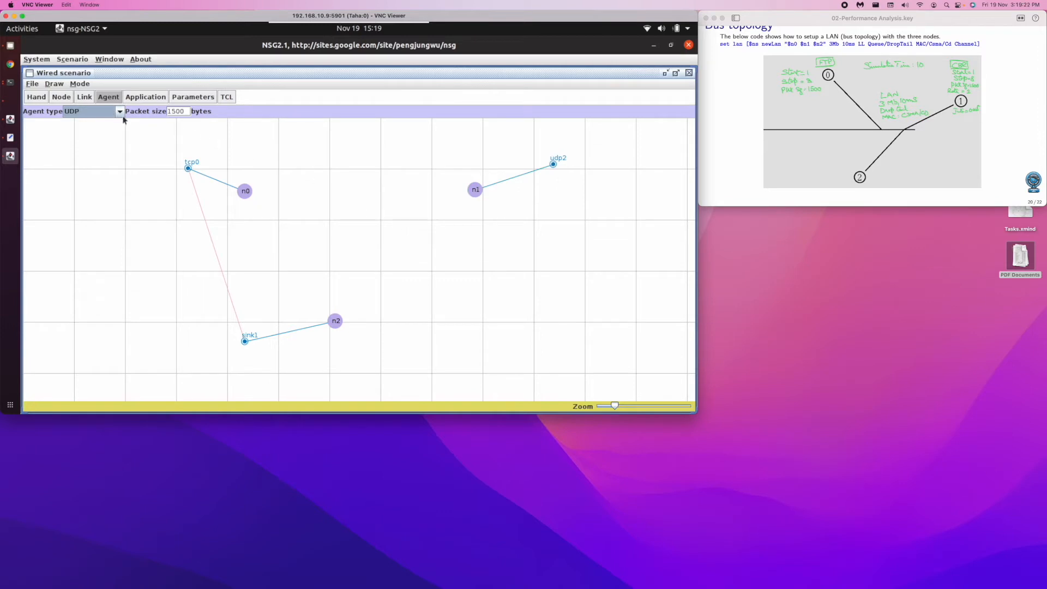
left_click(119, 110)
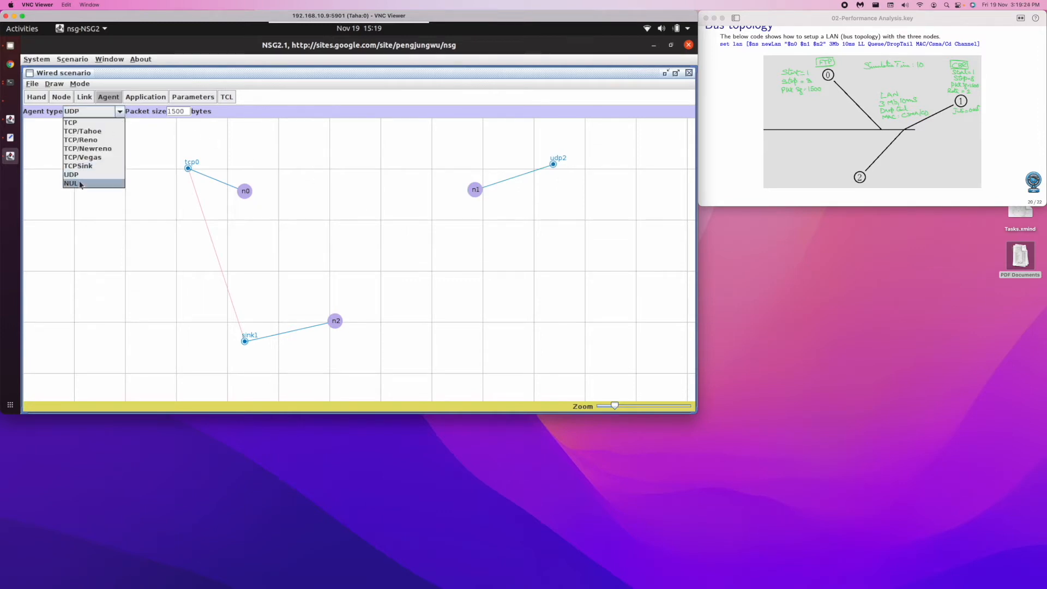
left_click(71, 183)
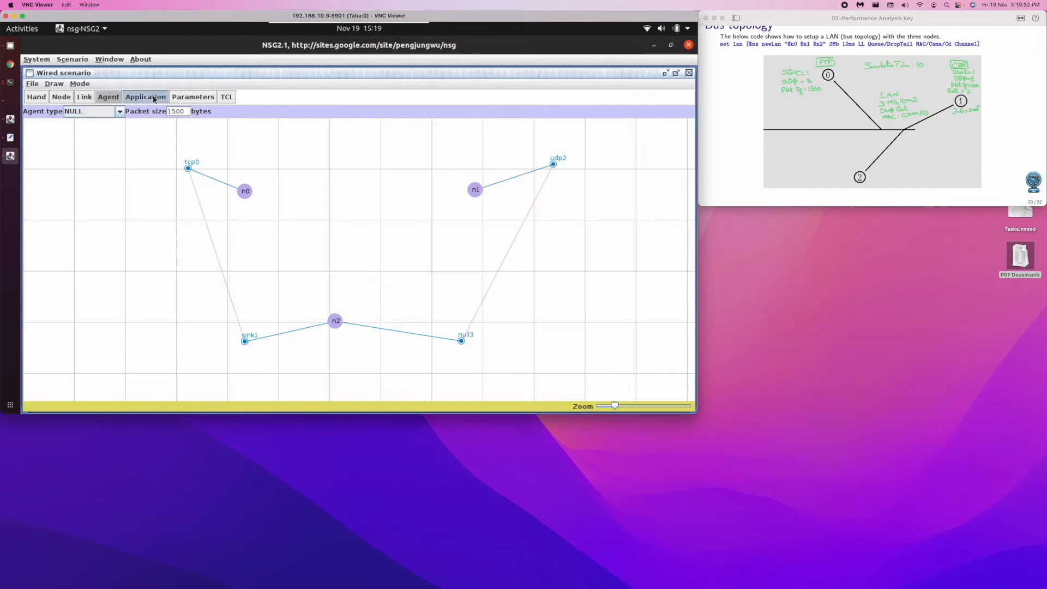
Attach FTP application ftp0 to tcp0 and CBR application cbr1 to udp2.
left_click(145, 97)
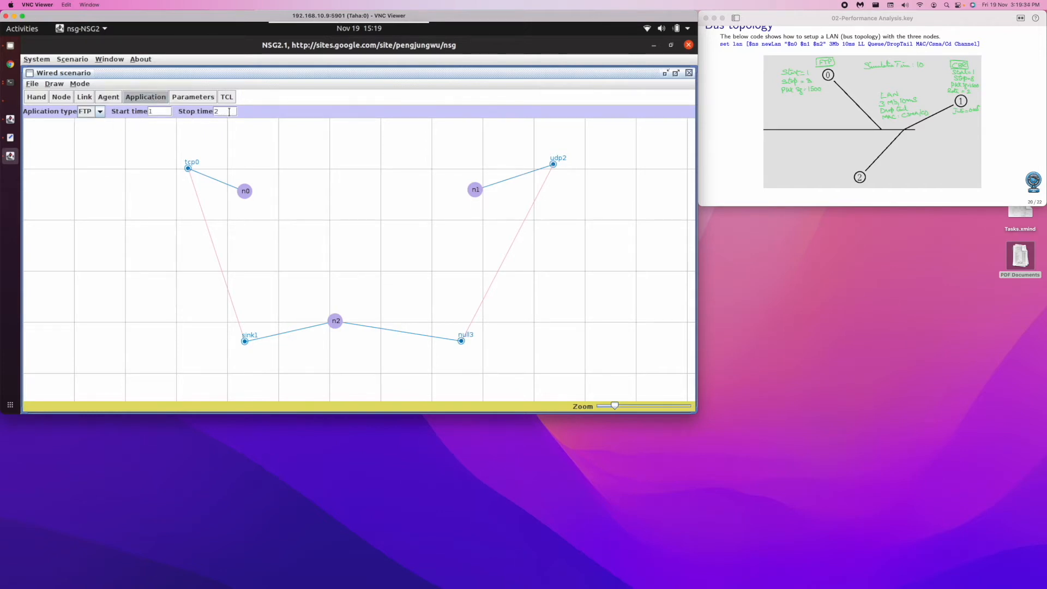
type("3")
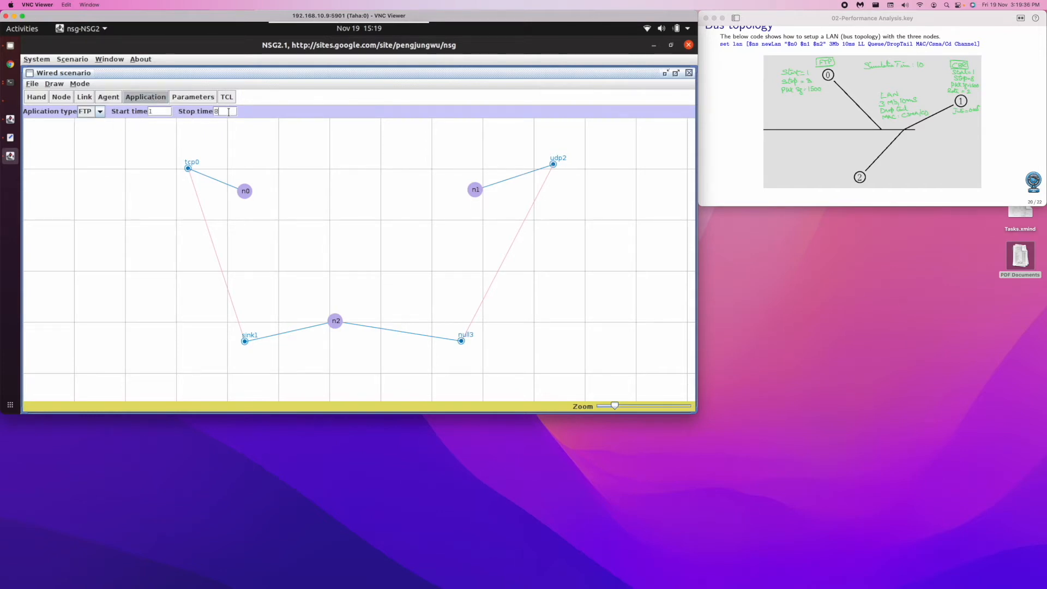
left_click(187, 169)
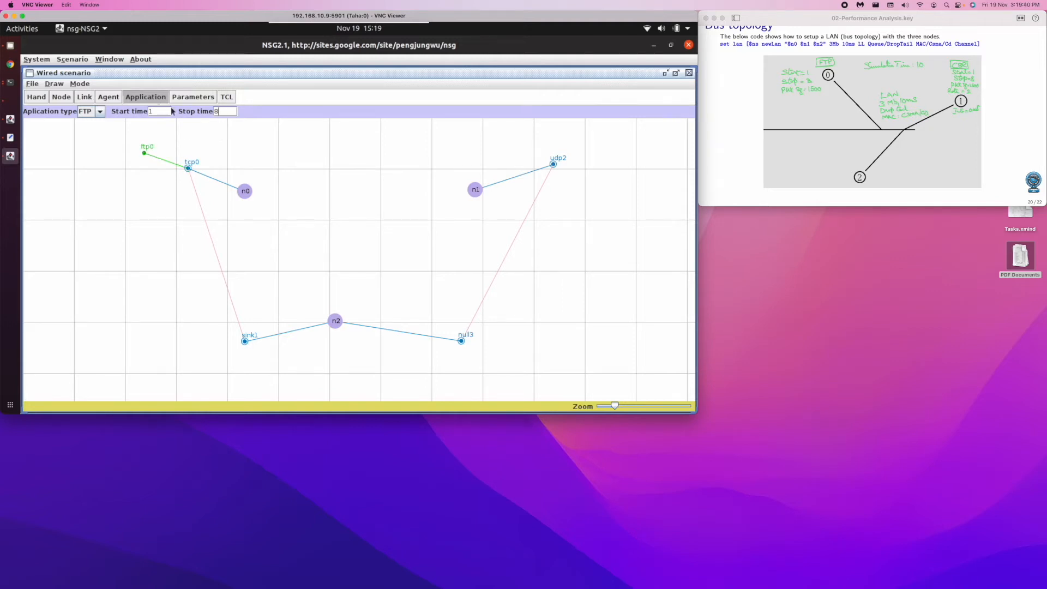
left_click(99, 111)
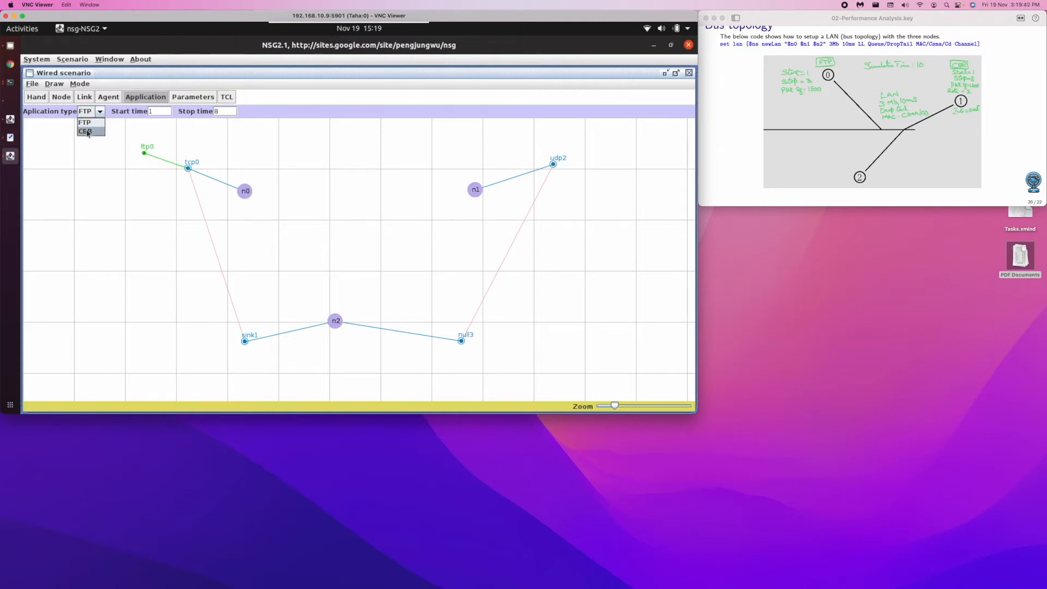
left_click(85, 130)
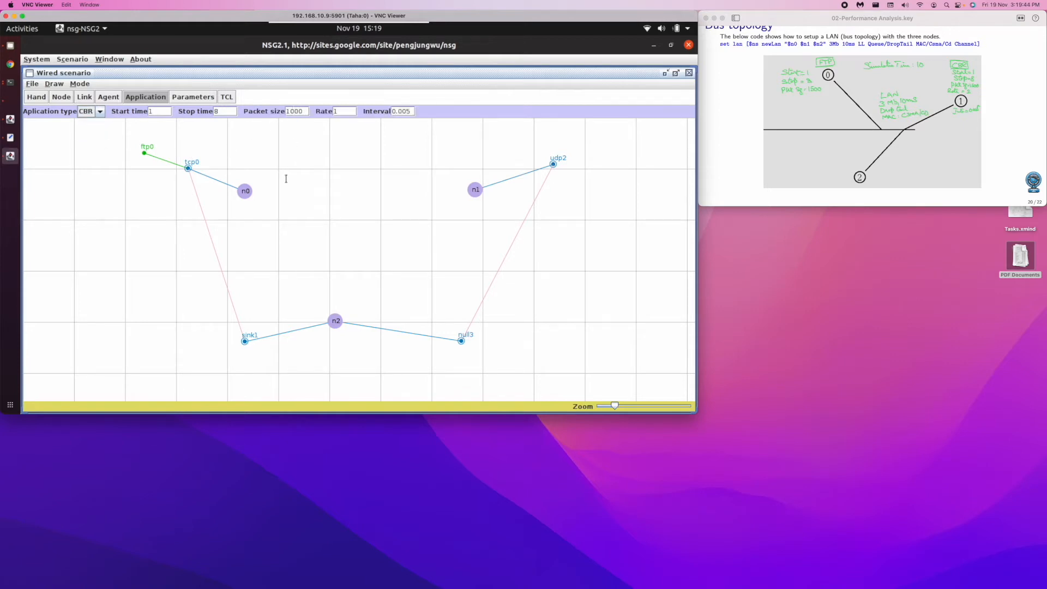
type("1500")
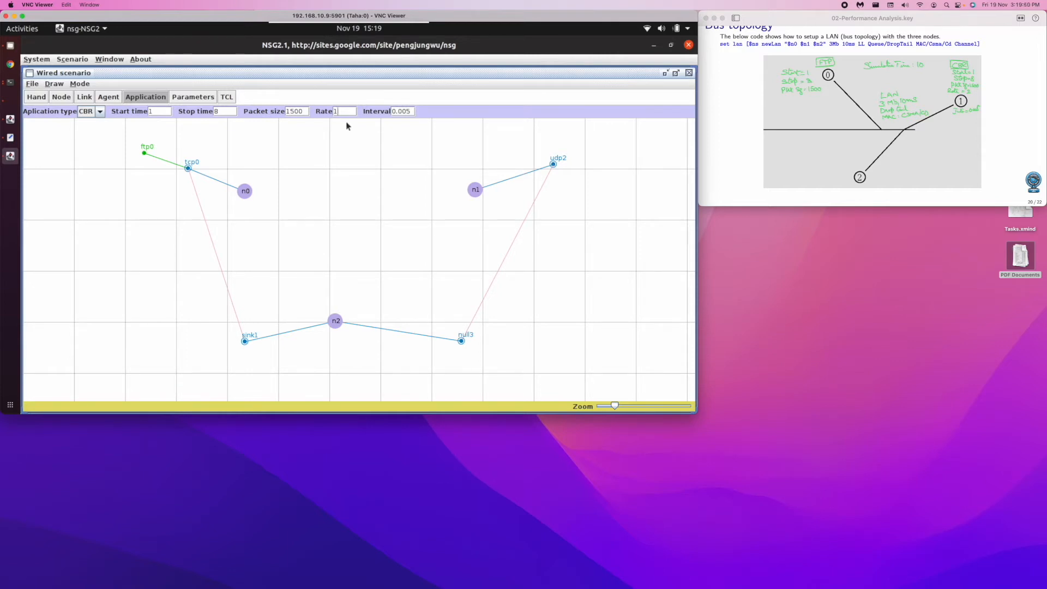
type("2")
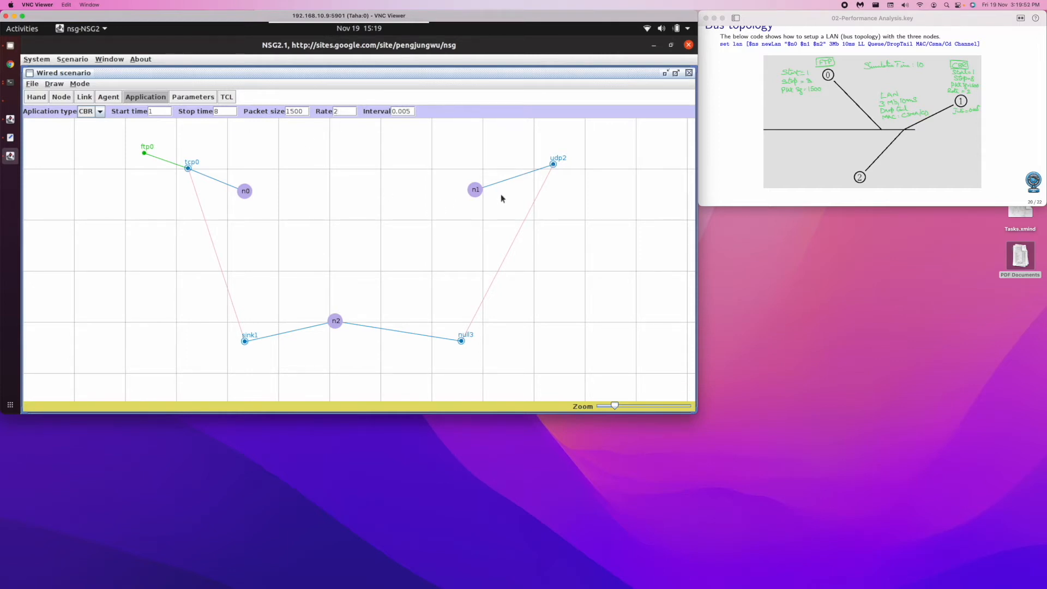
left_click_drag(552, 164, 621, 152)
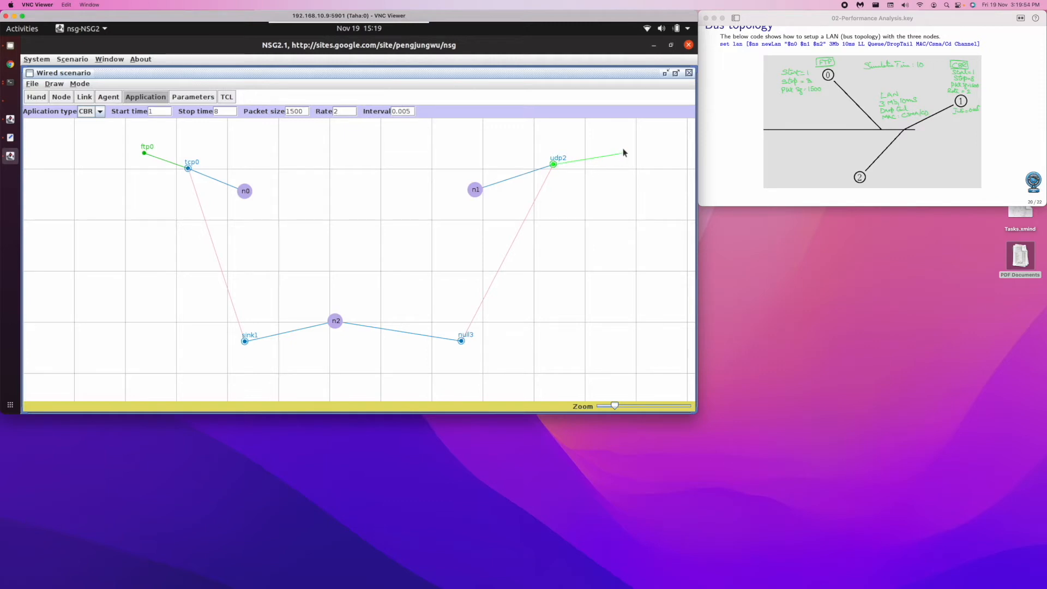
left_click(554, 164)
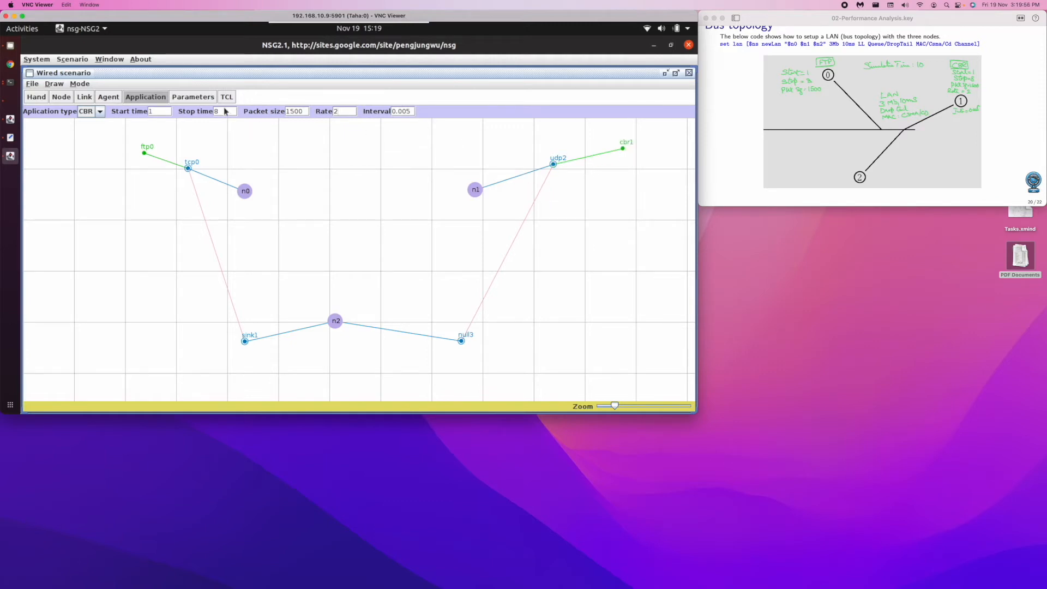
Set a 10 s simulation with Exp03-Bus trace files and generate the Tcl script.
left_click(192, 97)
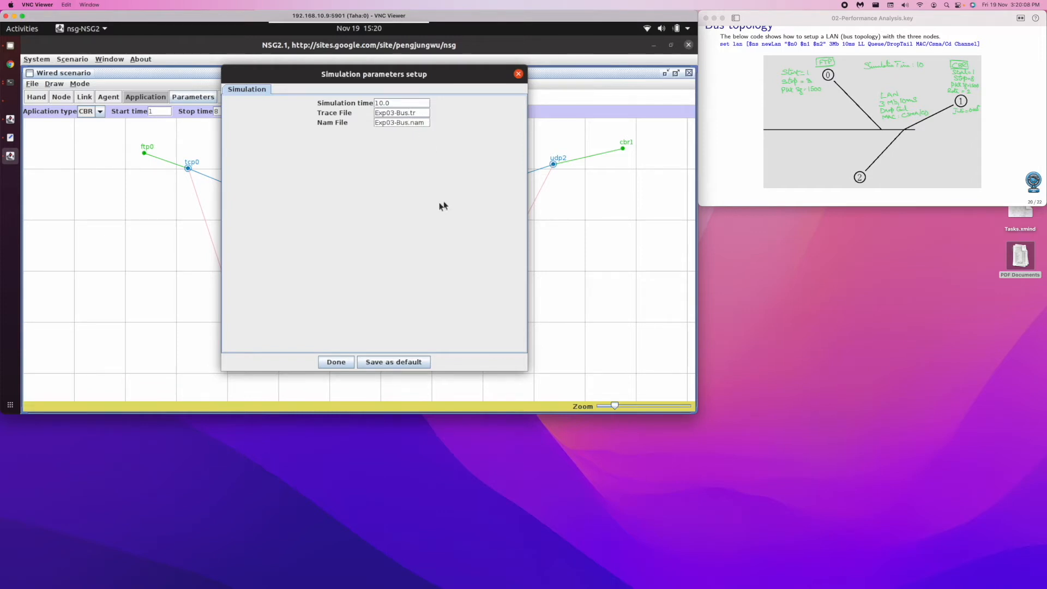
left_click(336, 362)
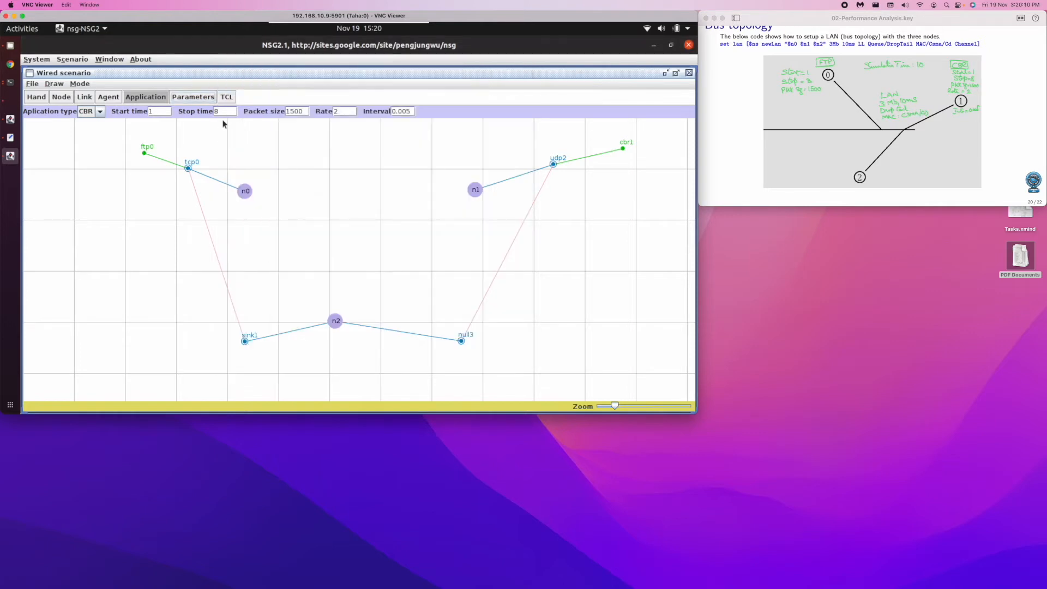
left_click(226, 96)
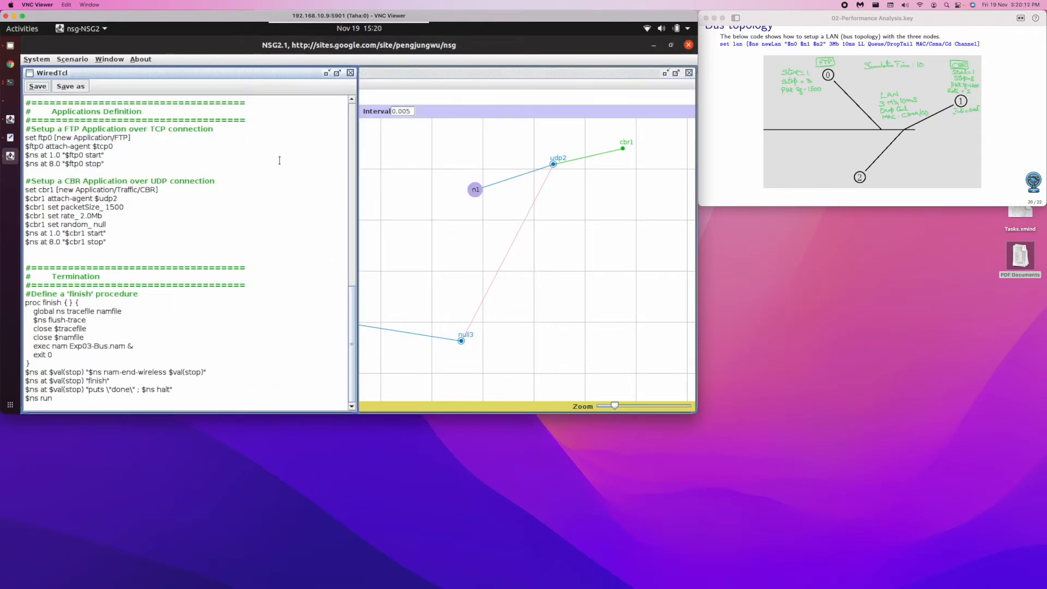
scroll("down", 3)
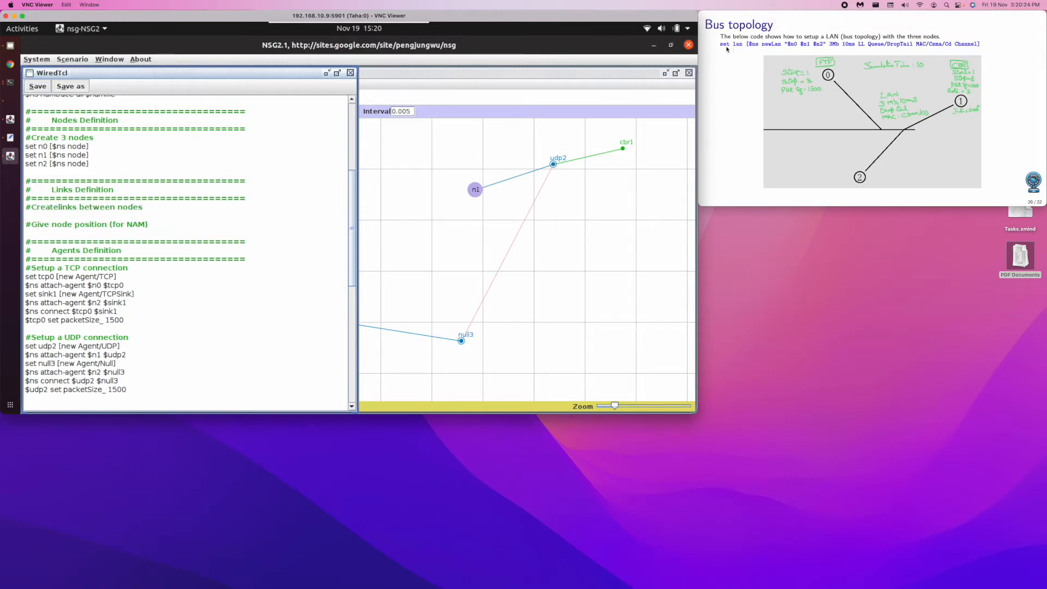
mouse_move(763, 47)
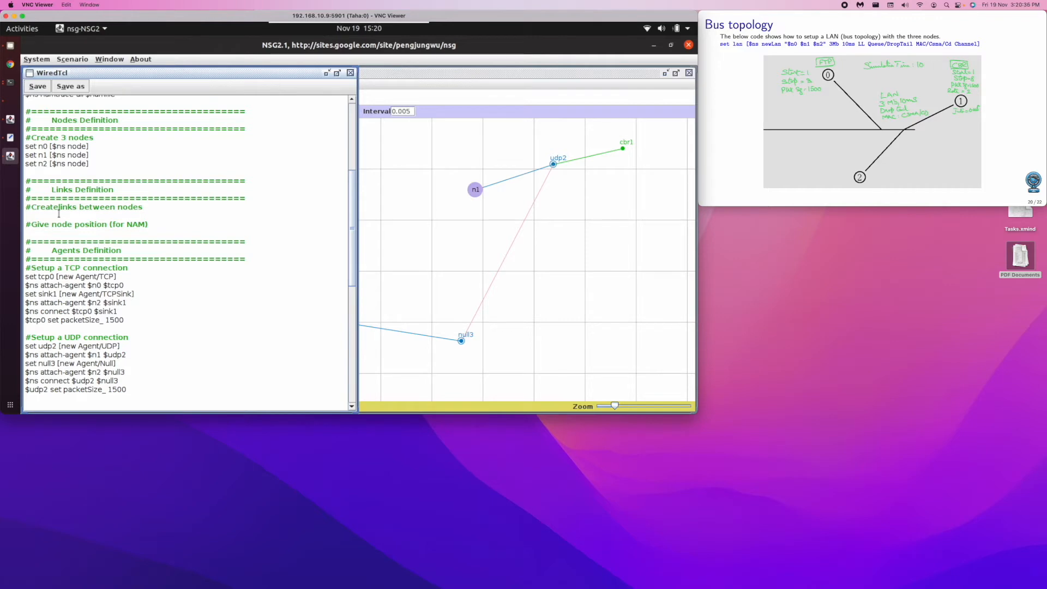
Type the newLan command joining n0, n1, n2 with 3Mb, 10ms, Queue/DropTail, MAC/Csma/Cd.
type("set lan [")
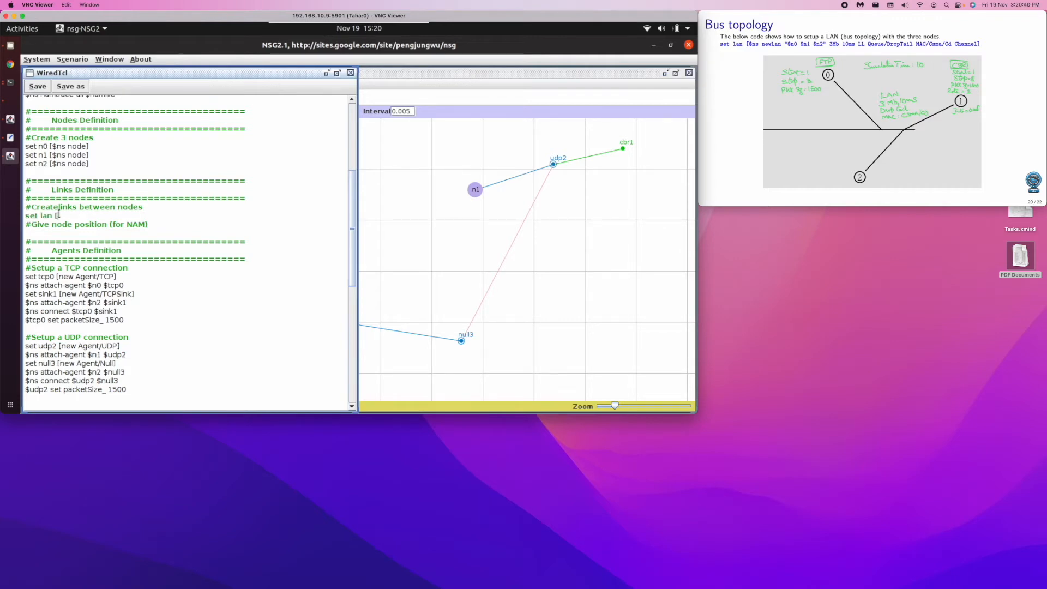
type("$ns")
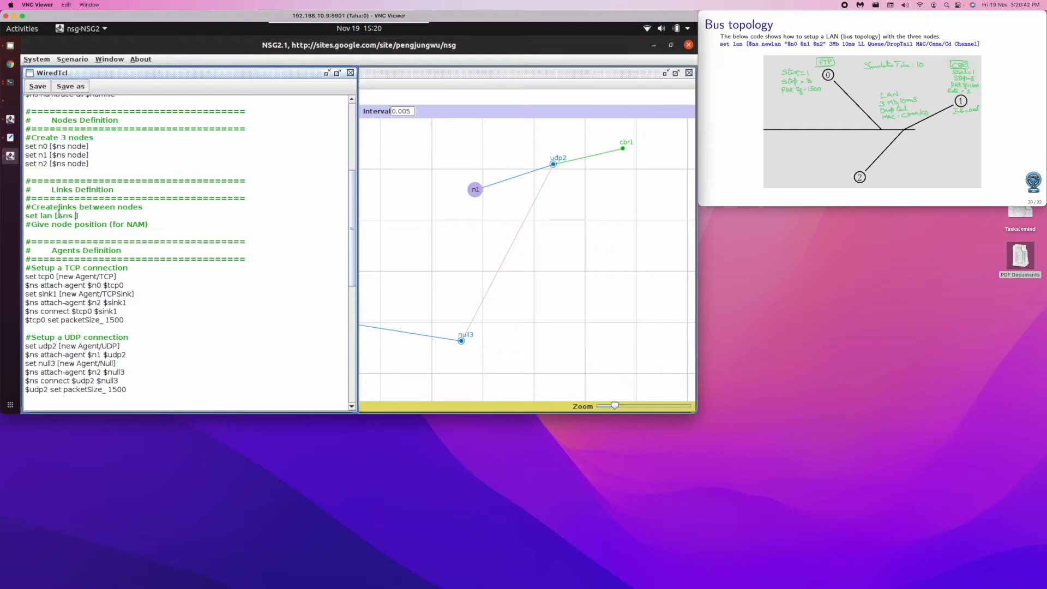
type("newLan")
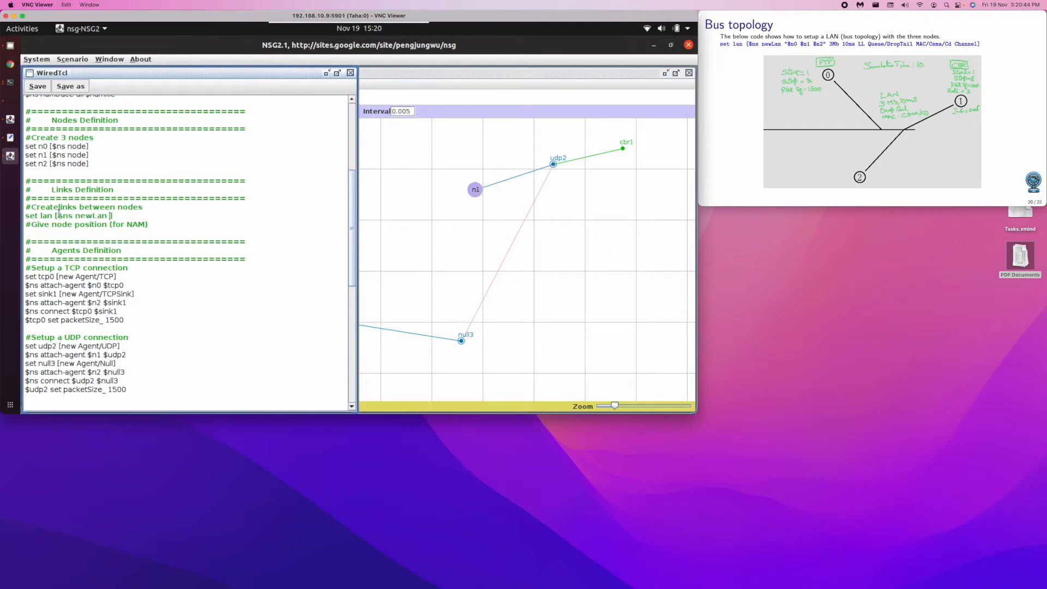
type("\"\"")
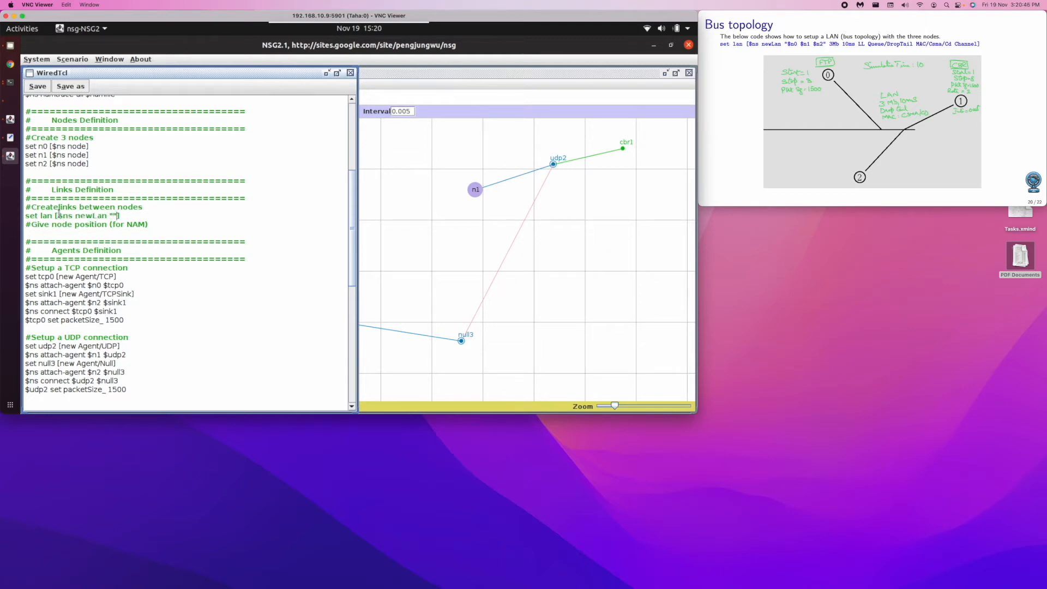
type("$n0")
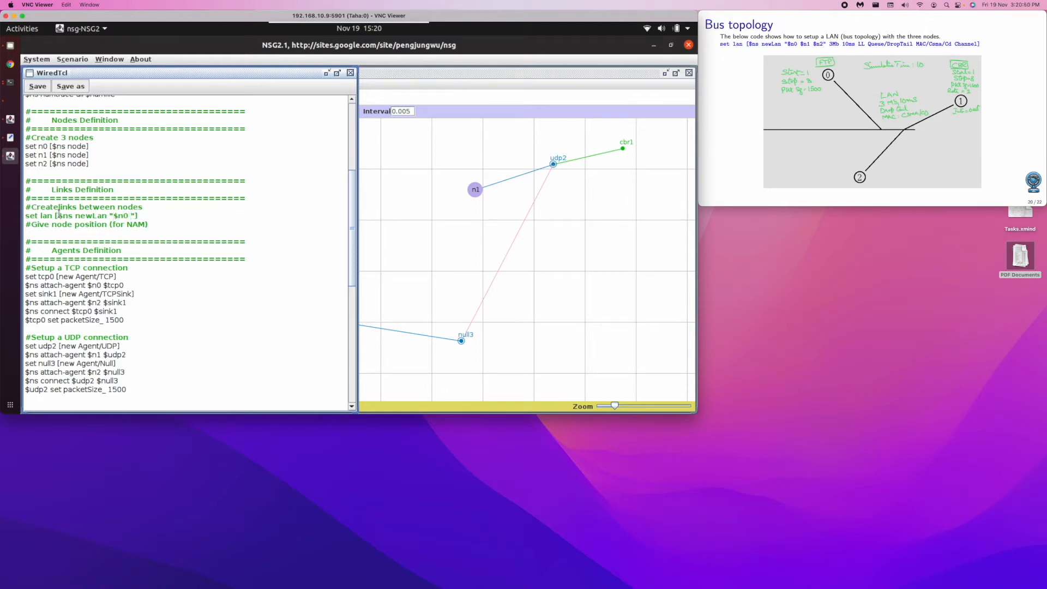
type("$n1 $n2")
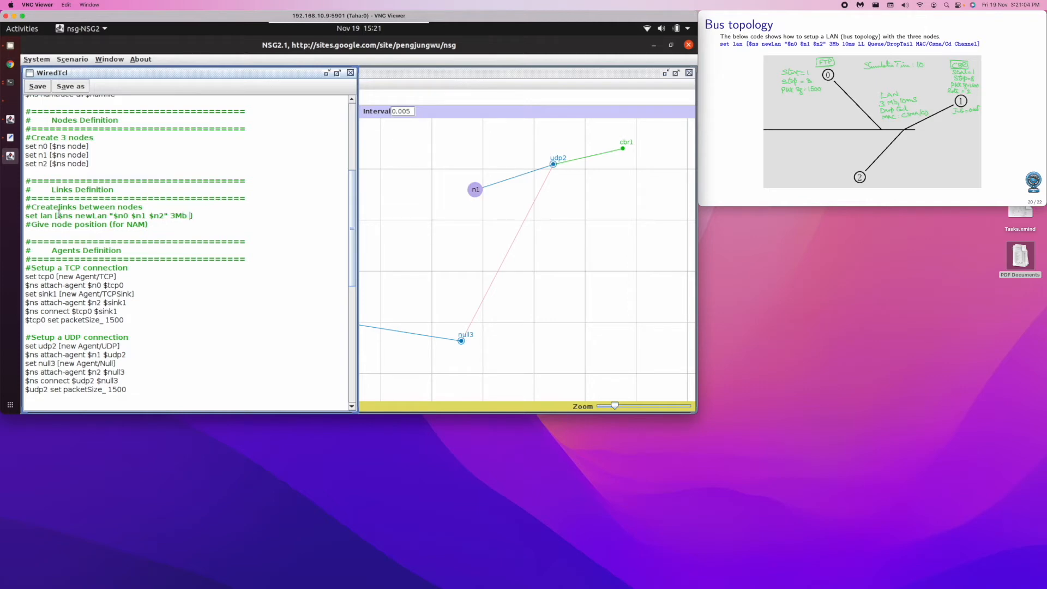
type("10ms")
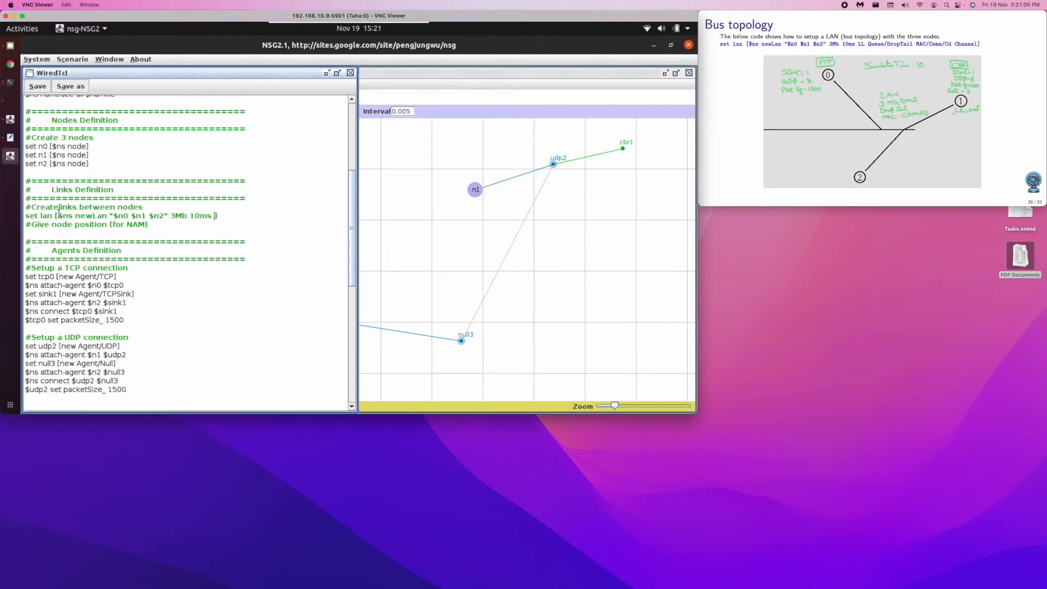
type("LL Queue")
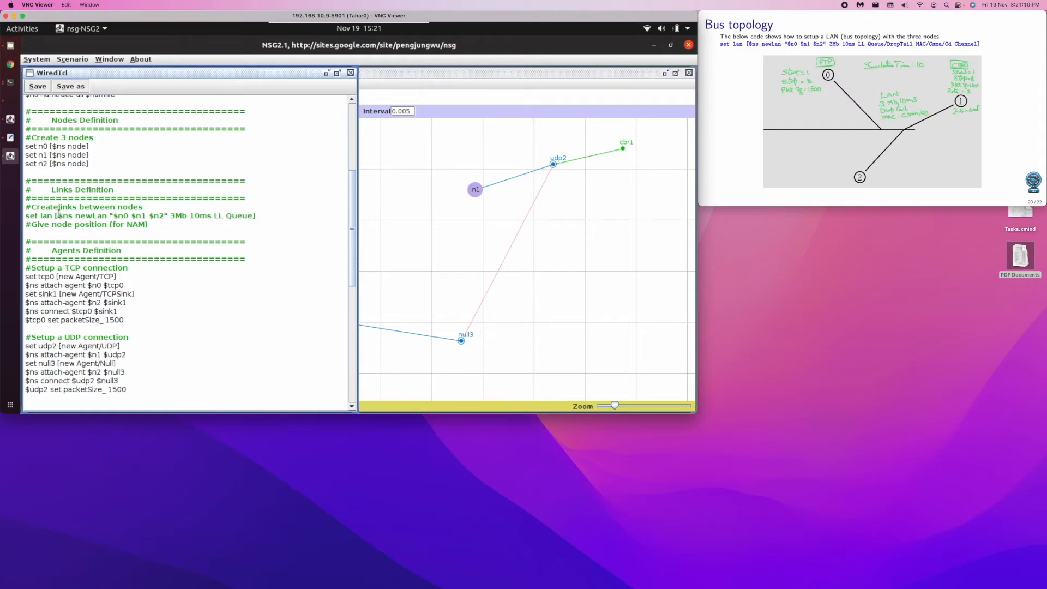
type("/DropTail")
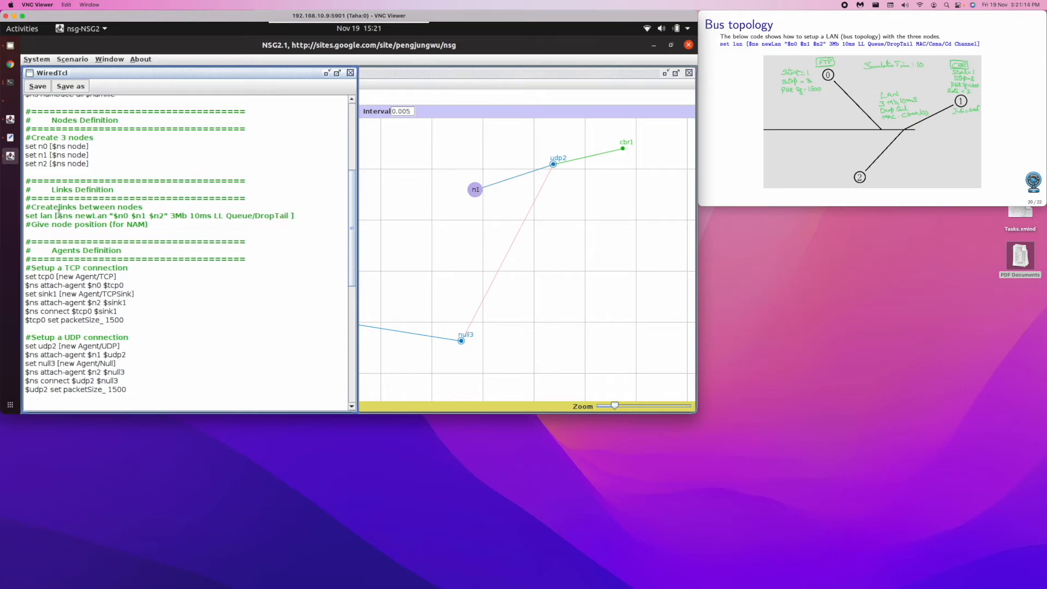
type("MAC/]")
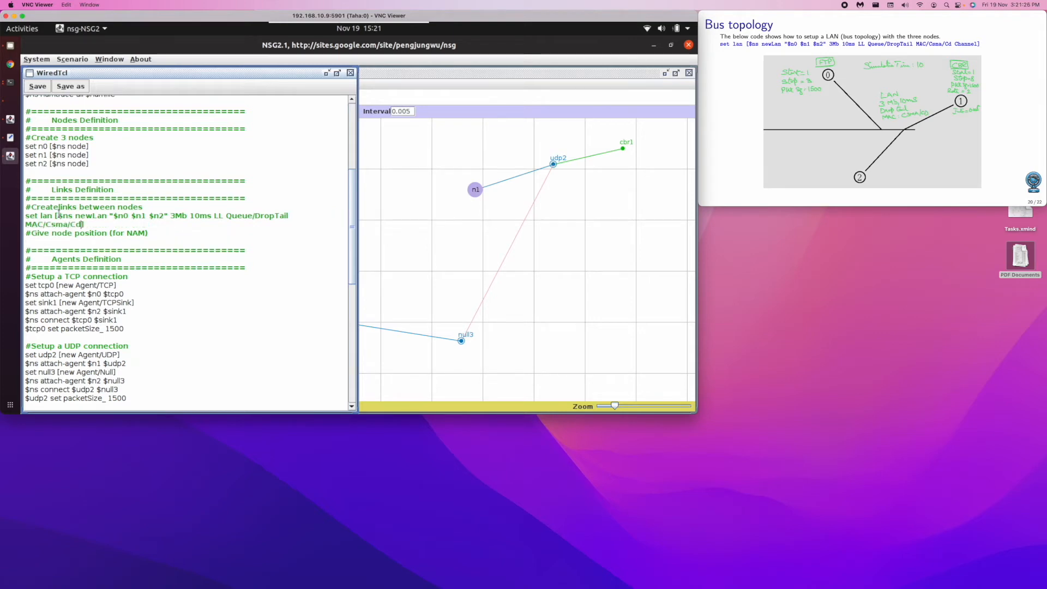
type("Channel]")
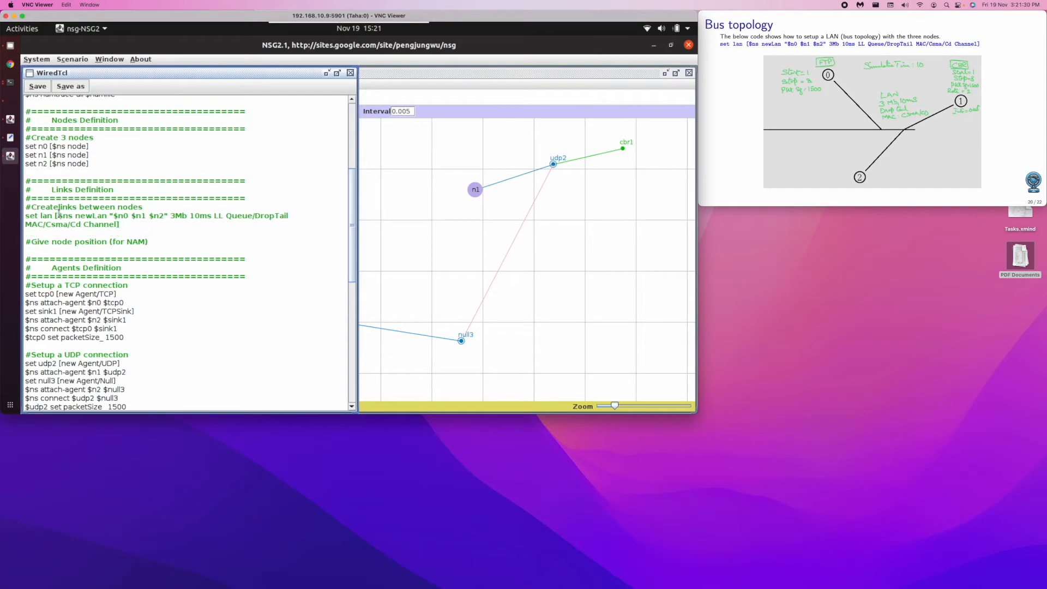
mouse_move(369, 219)
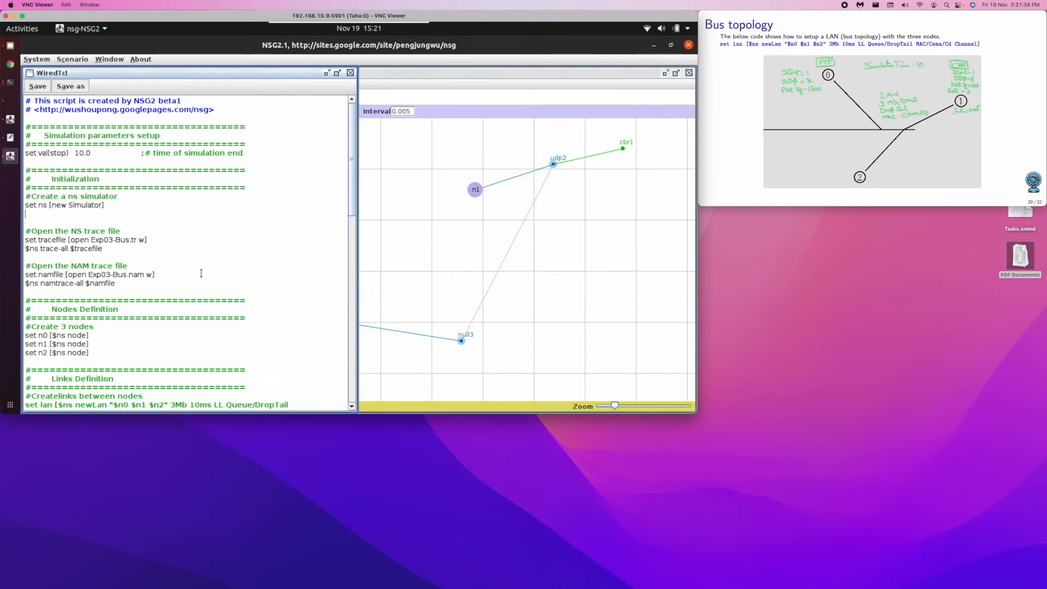
Define flow colors in the script: color 1 Red and color 2 Blue.
type("$ns")
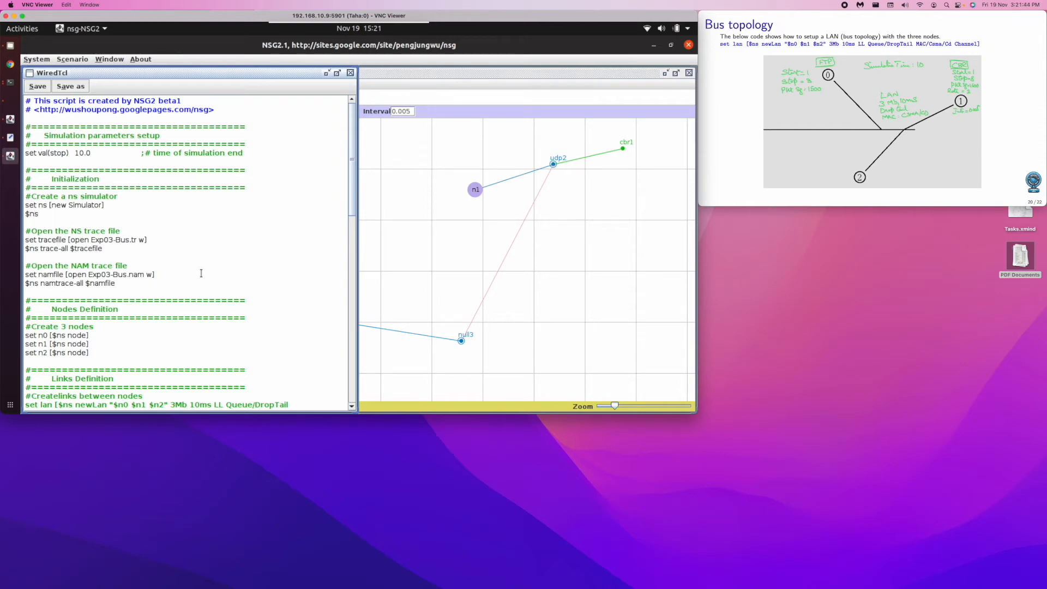
type("color")
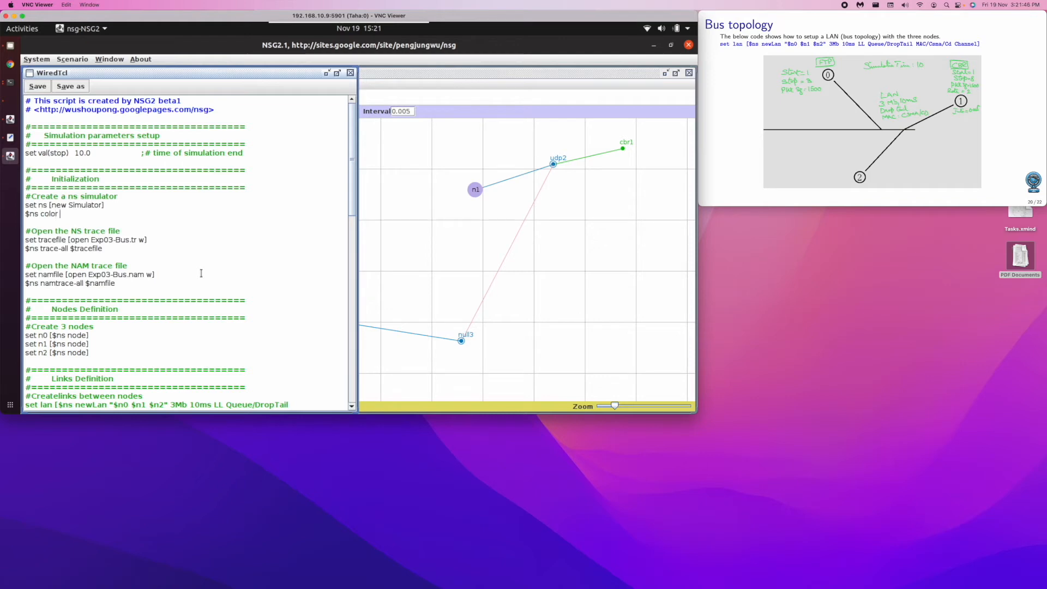
type("1 Red")
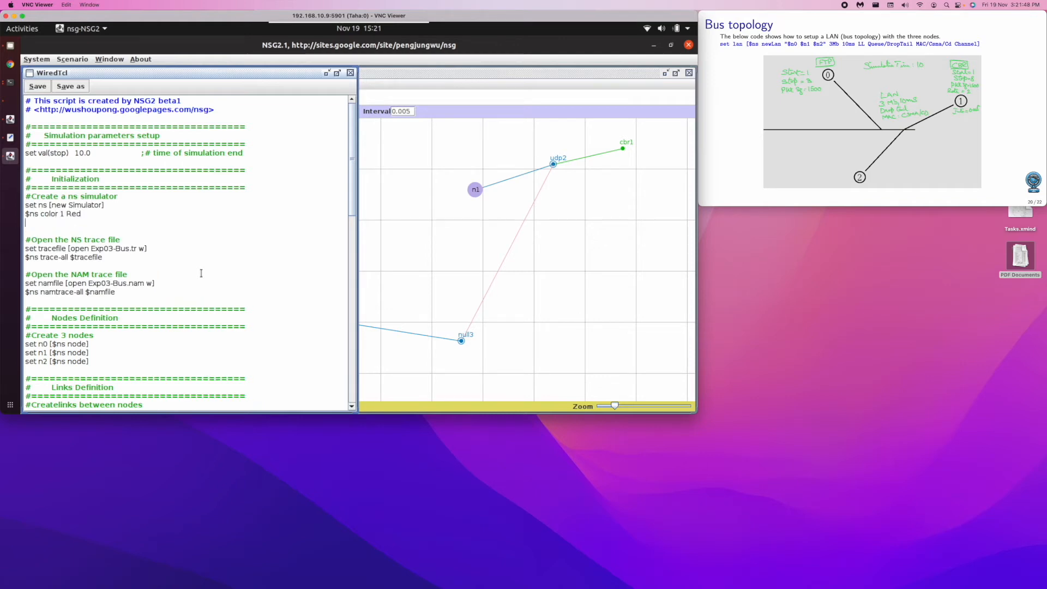
type("$ns")
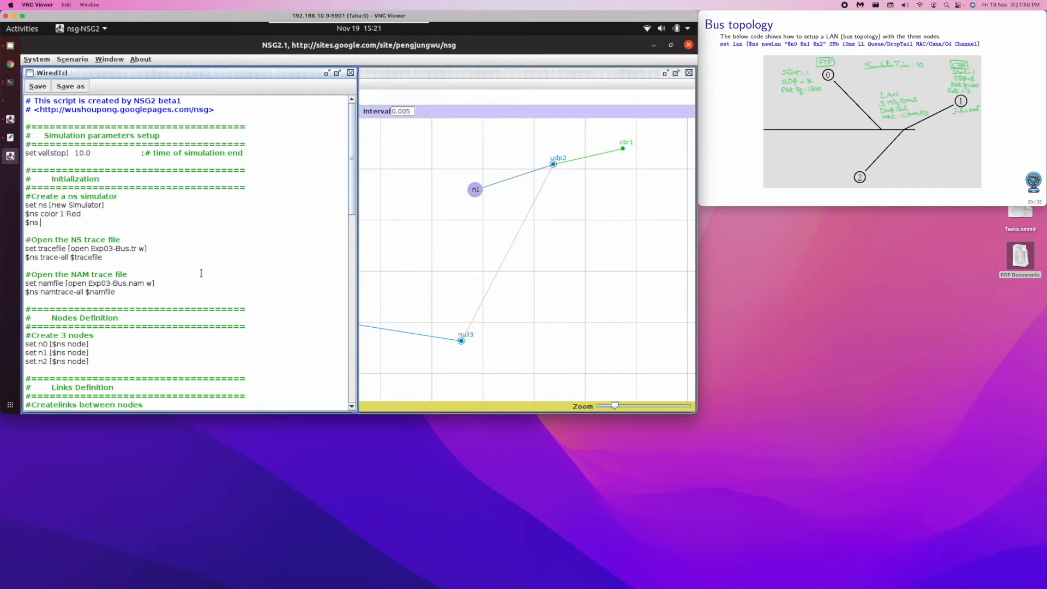
type("color2")
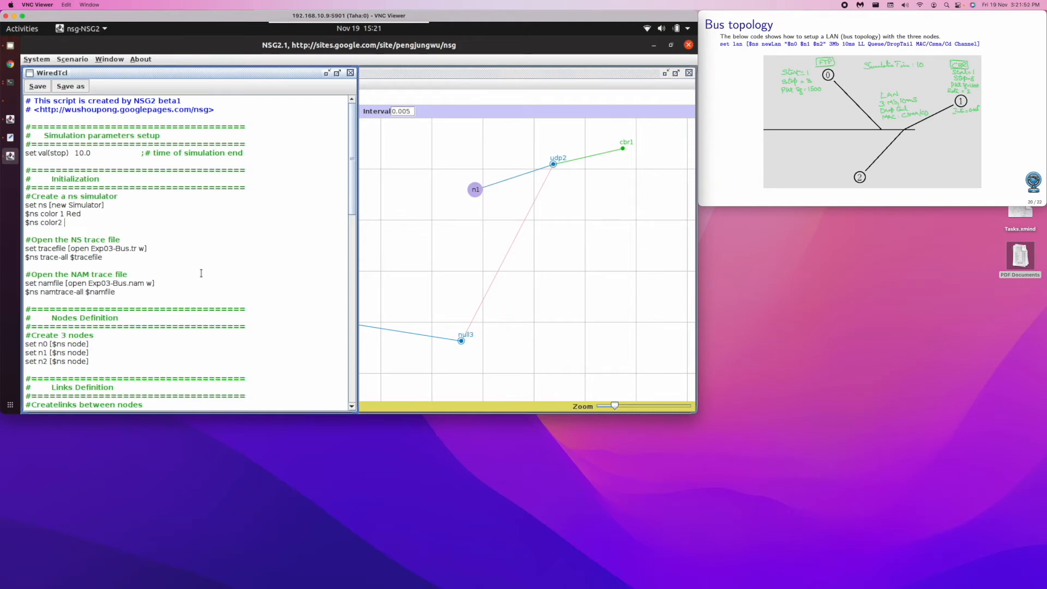
type("Blue")
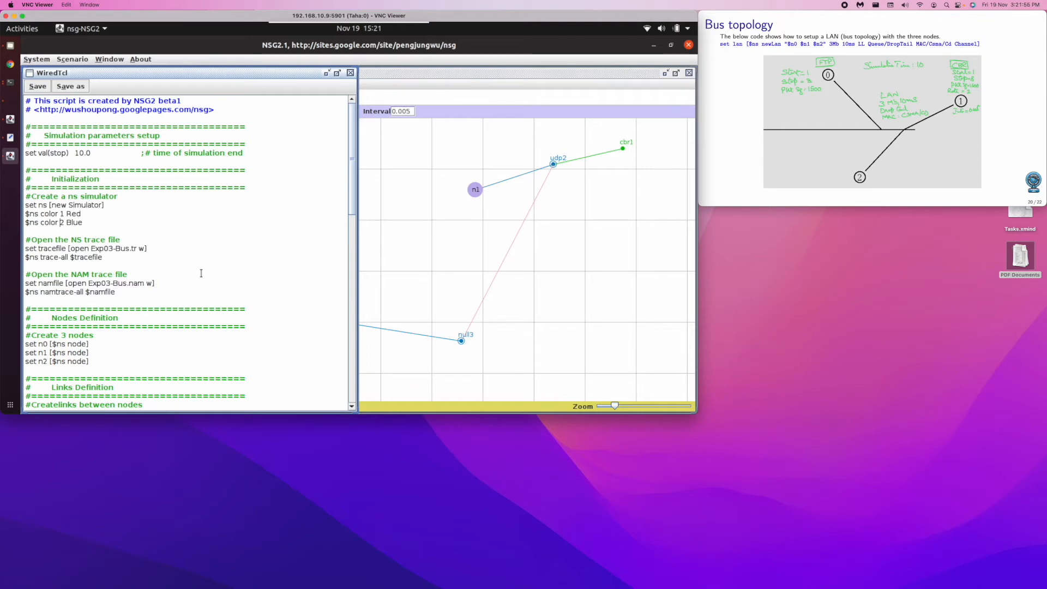
mouse_move(353, 196)
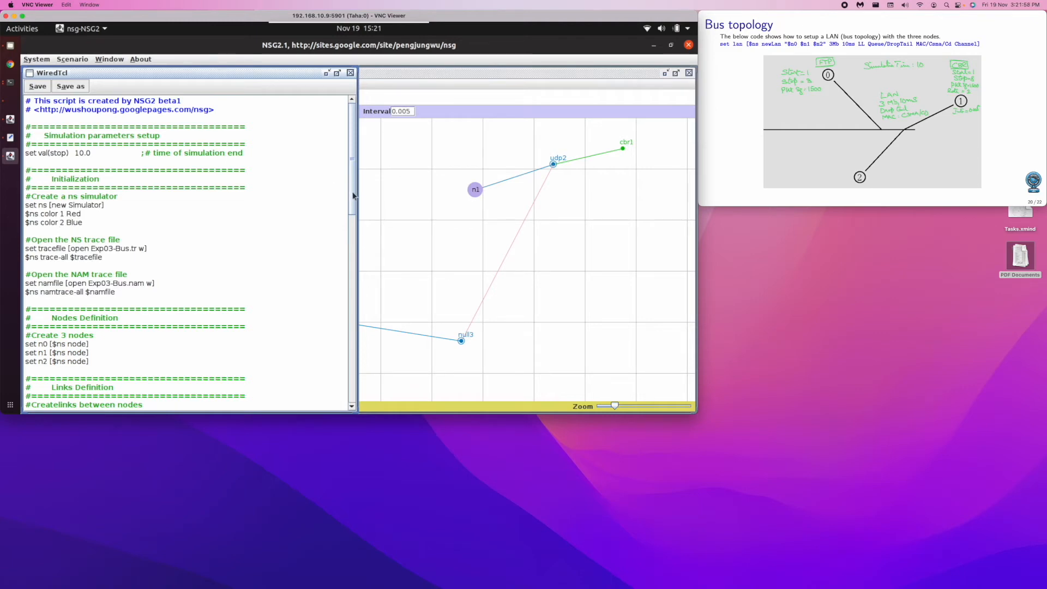
Add "$tcp0 set fid_ 1" and "$udp2 set fid_ 2" after the packet size lines.
scroll("down", 3)
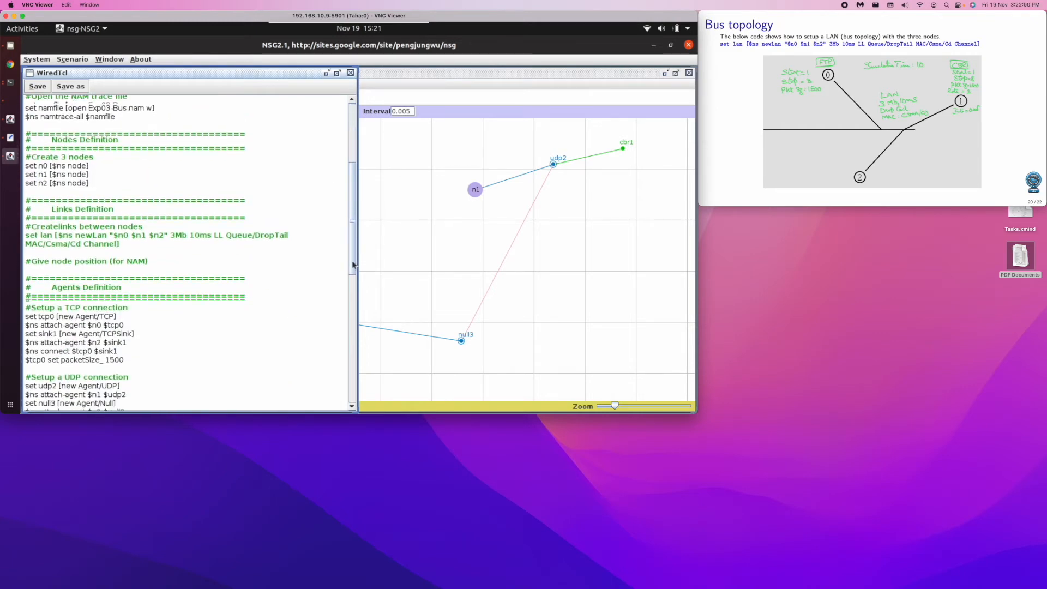
scroll("down", 3)
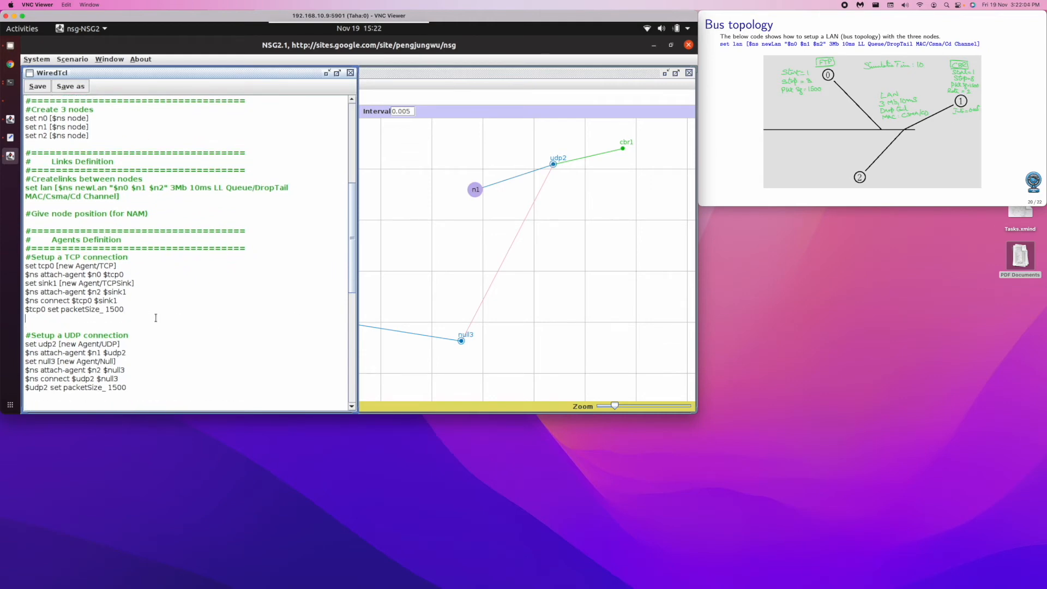
type("$")
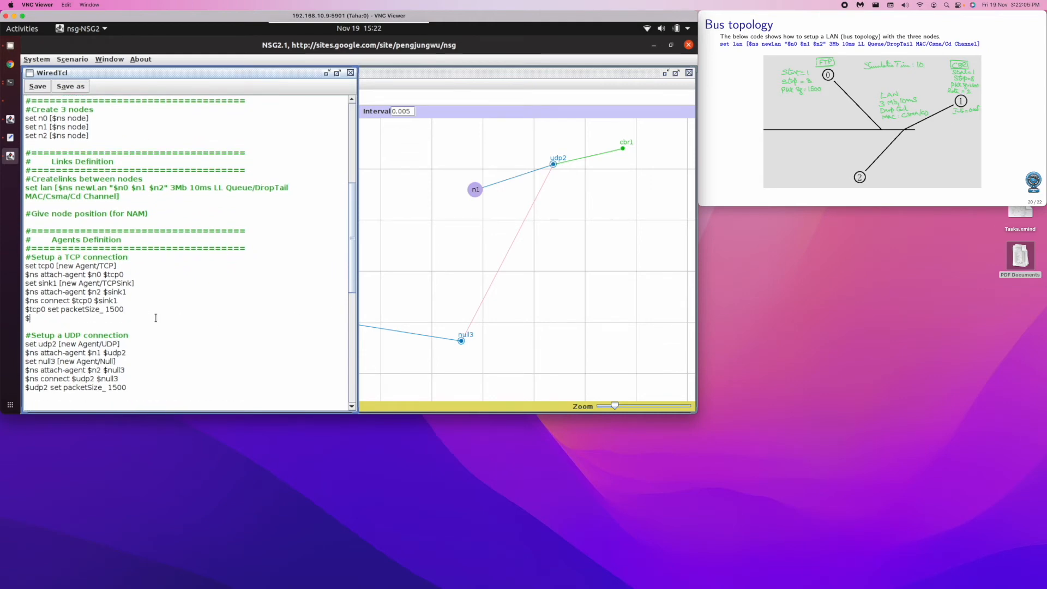
type("tcp0 set f")
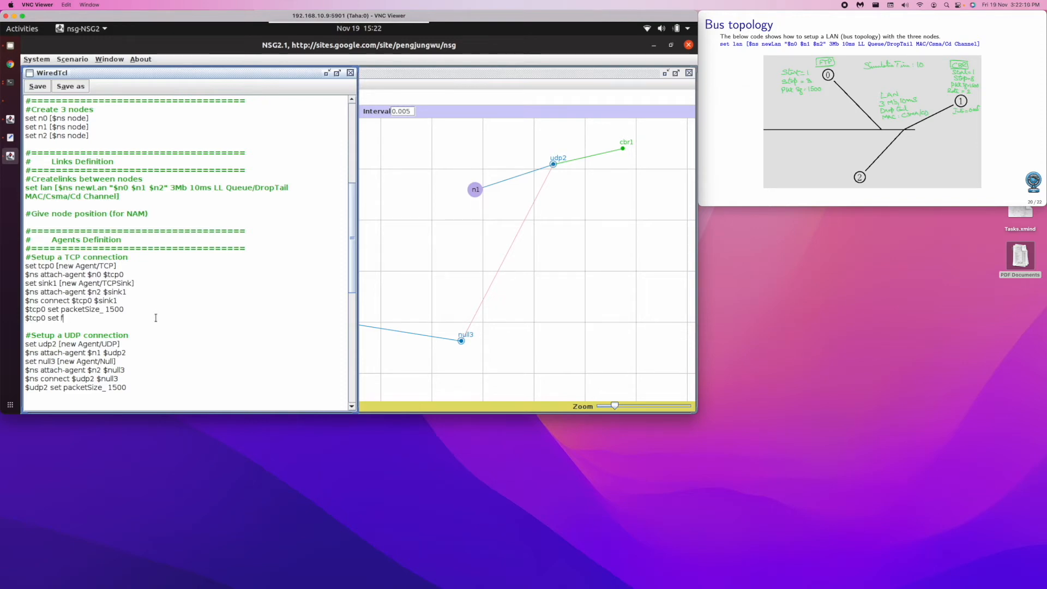
type("id_1")
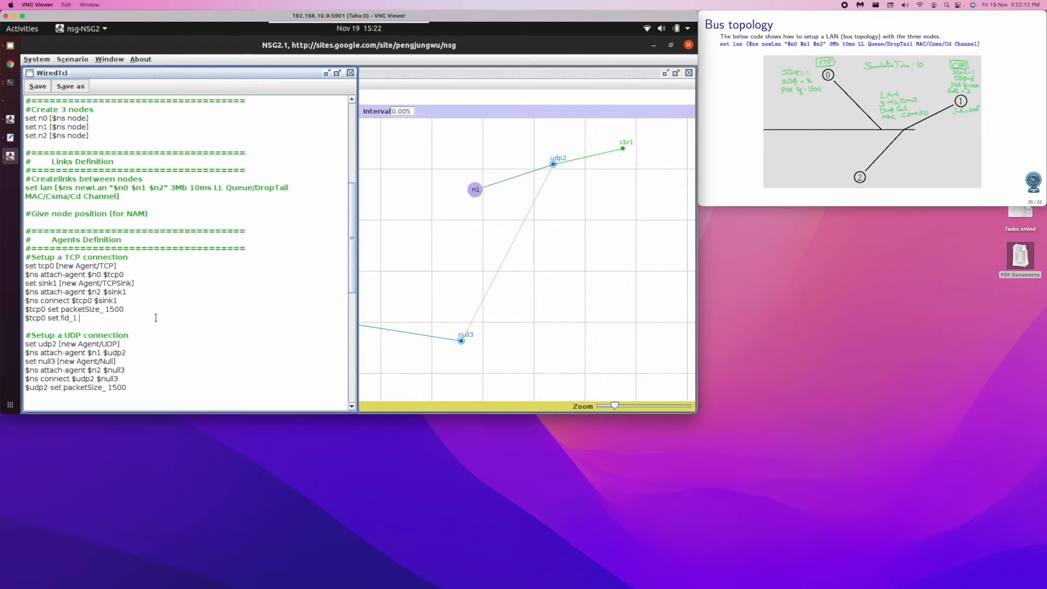
key("BackSpace")
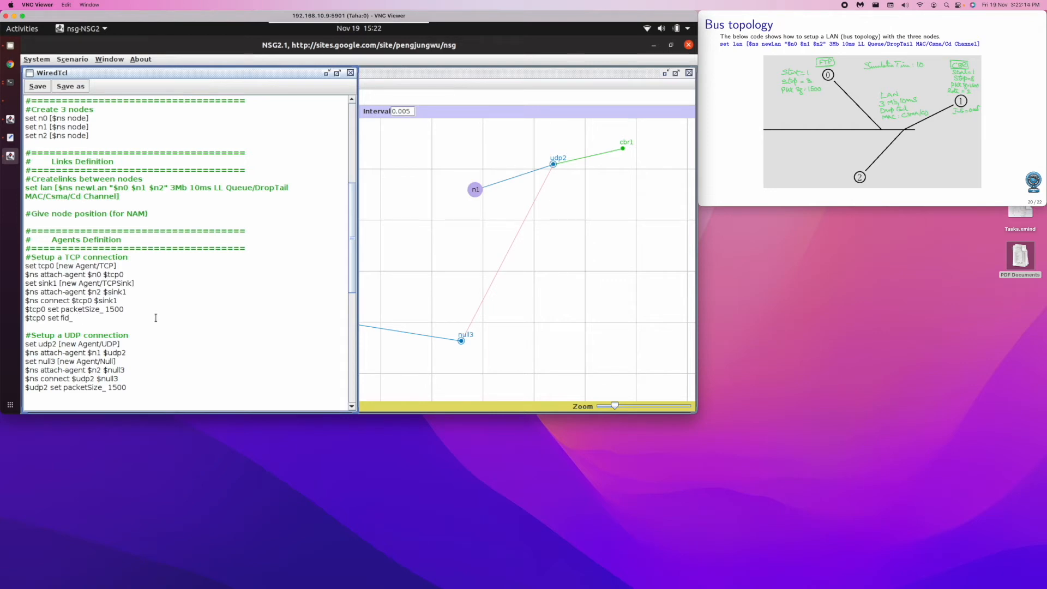
type("1")
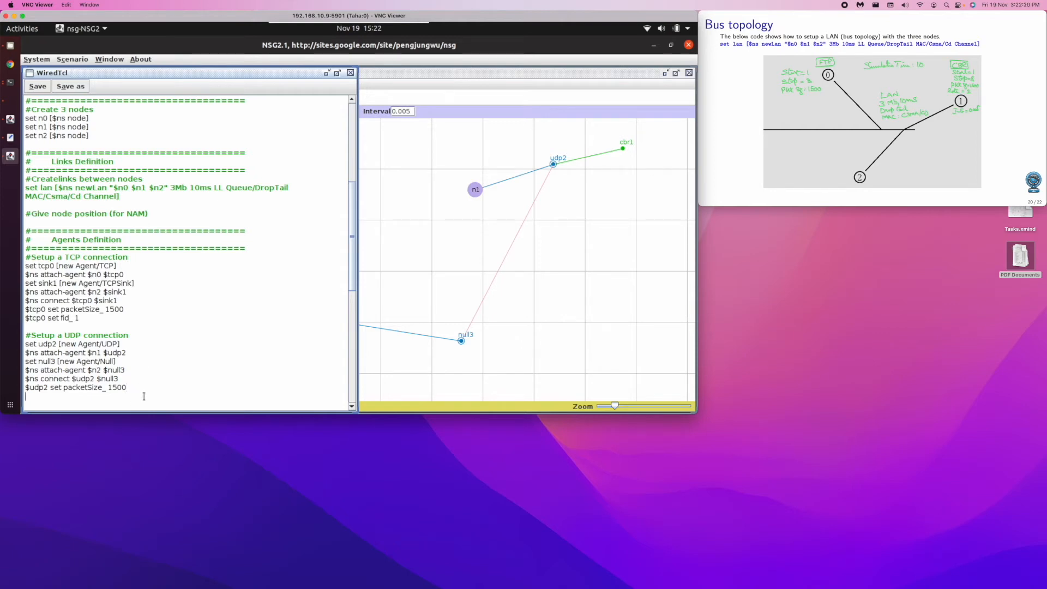
type("$udp2 set")
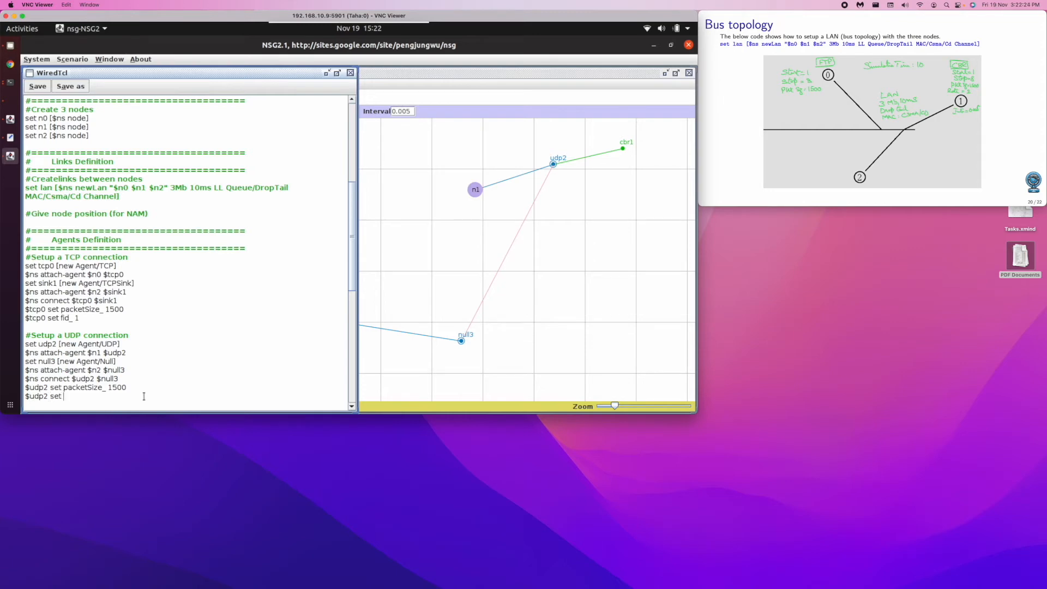
type("fid_")
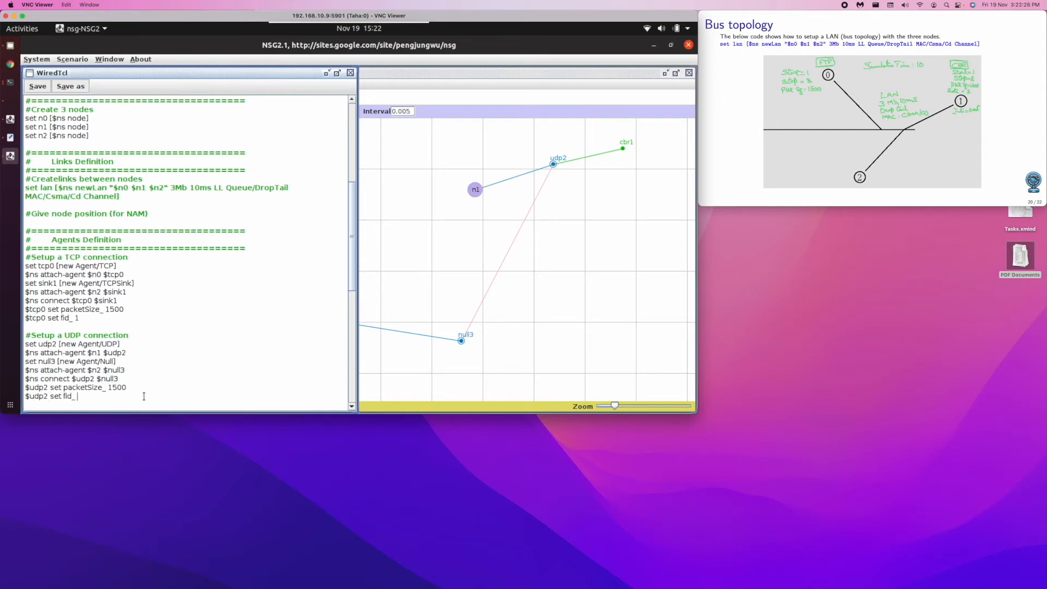
type("2")
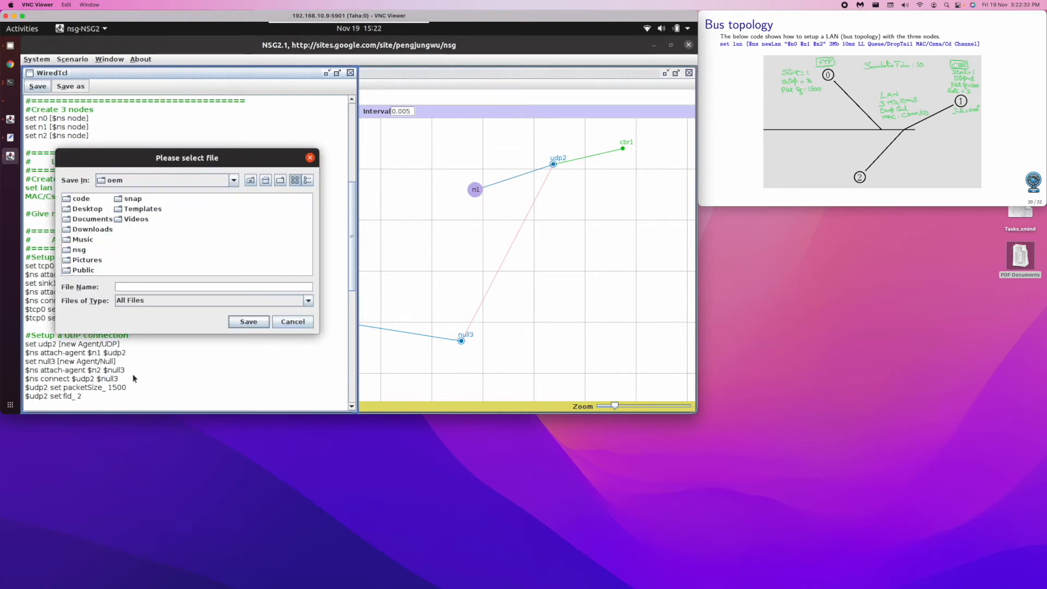
mouse_move(465, 176)
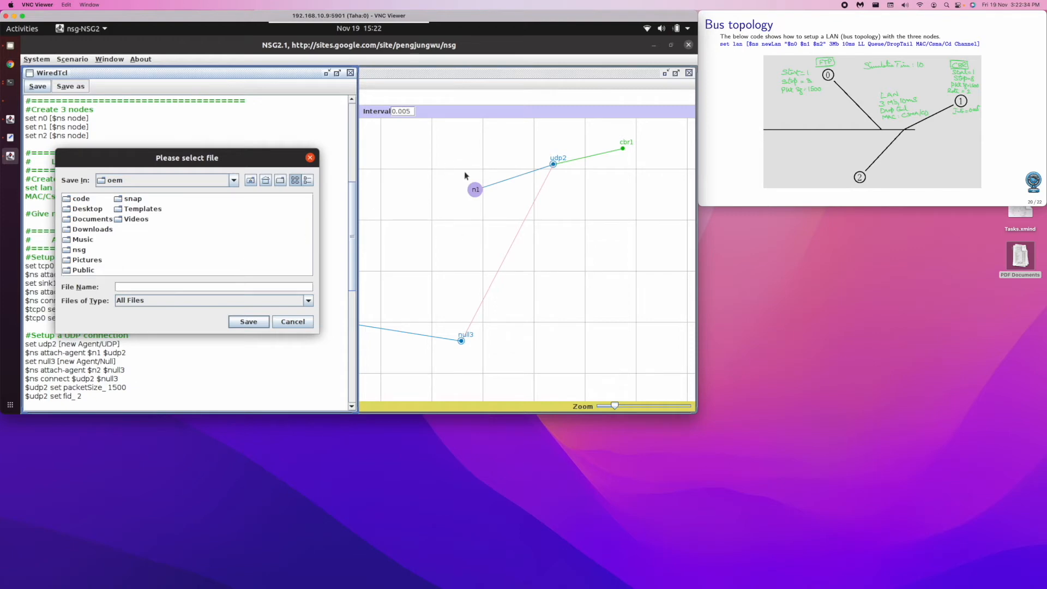
Open the code folder in the save dialog and save the script as Exp03-Bus.tcl.
left_click(81, 199)
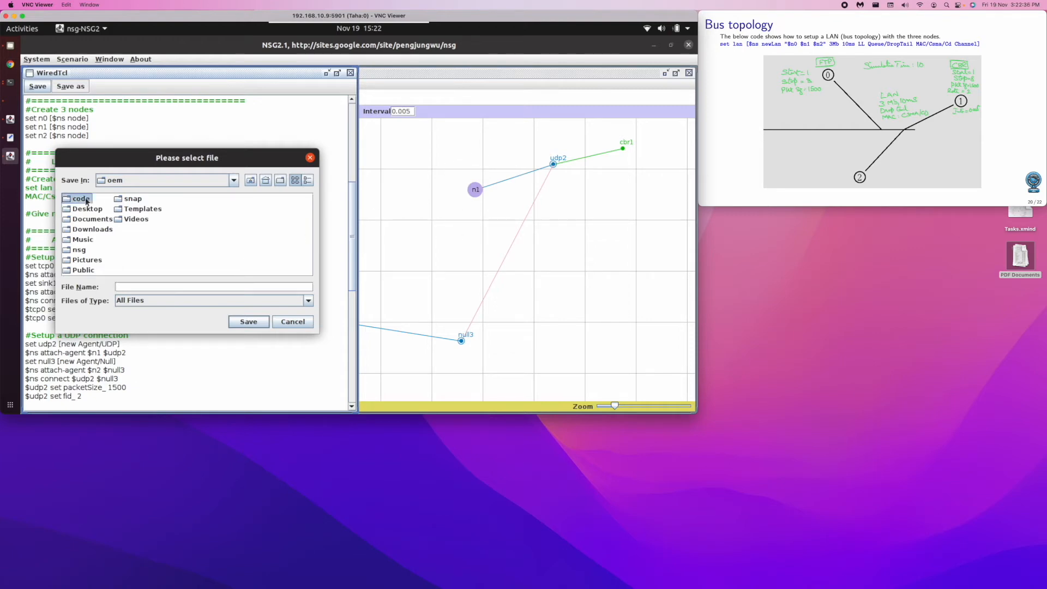
double_click(81, 198)
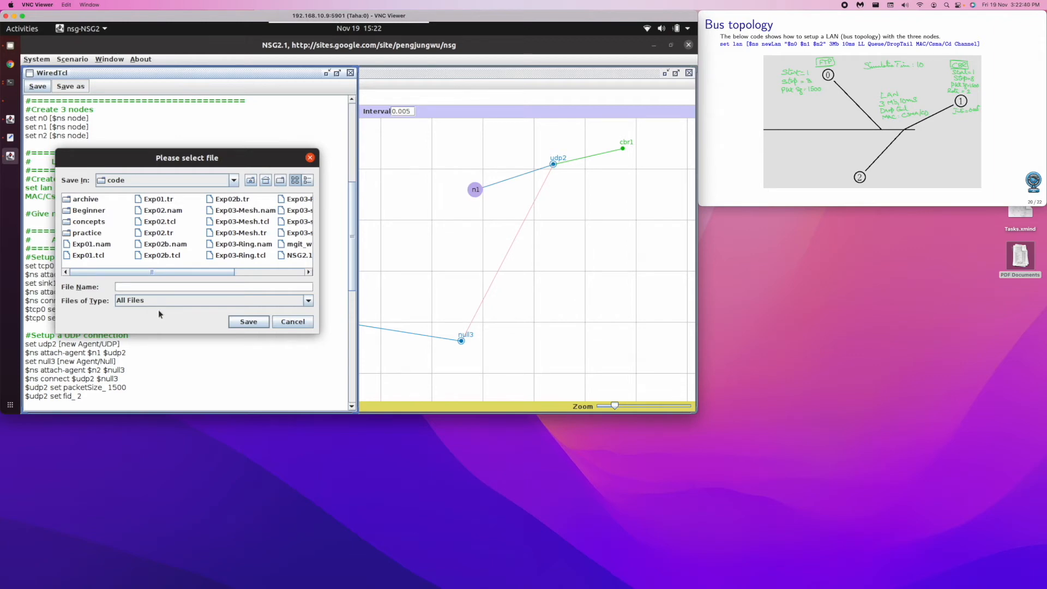
left_click(239, 255)
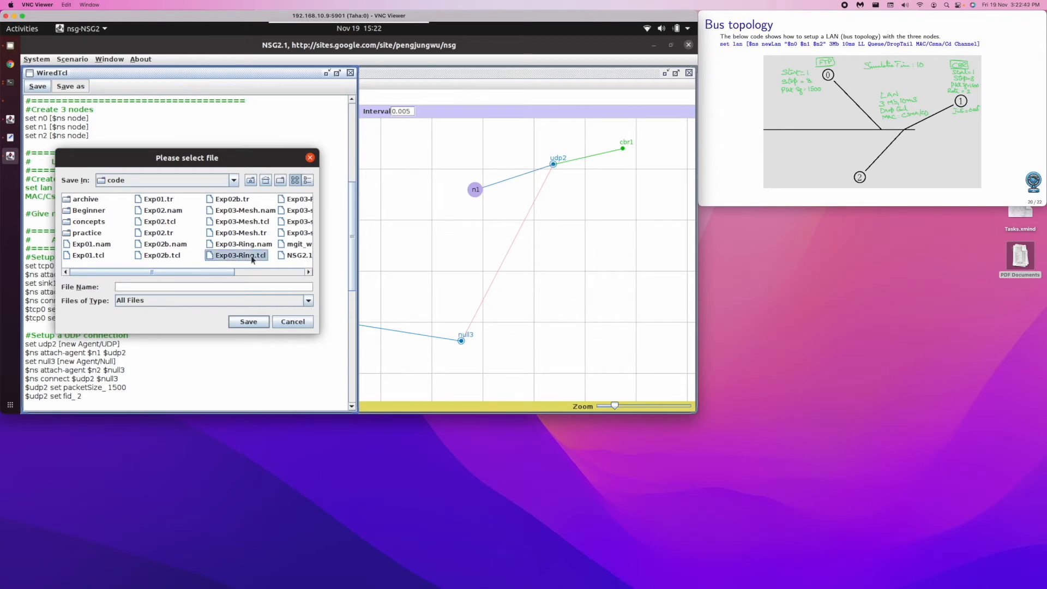
left_click(238, 255)
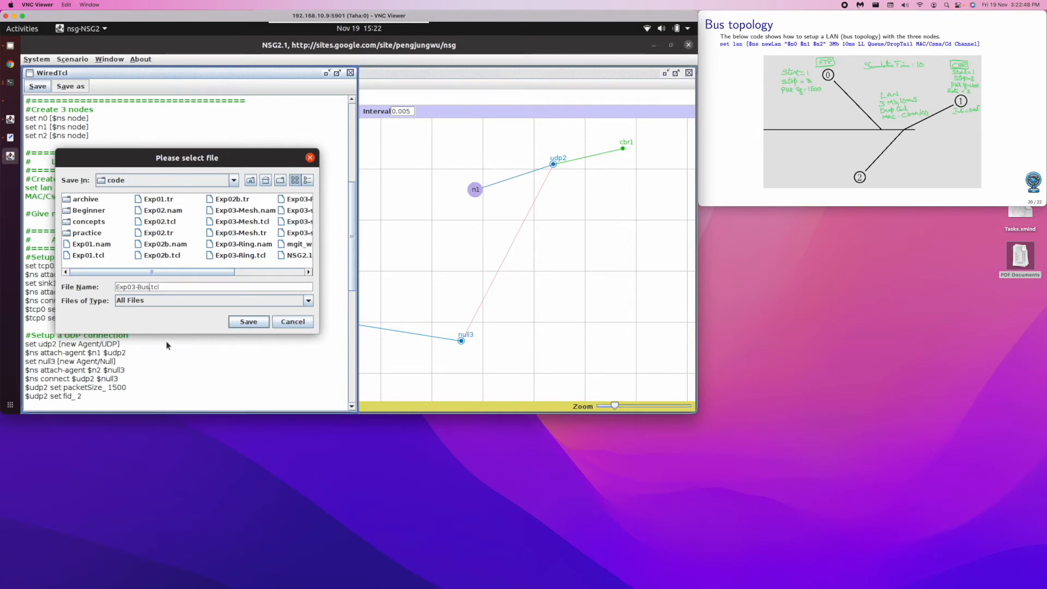
left_click(247, 321)
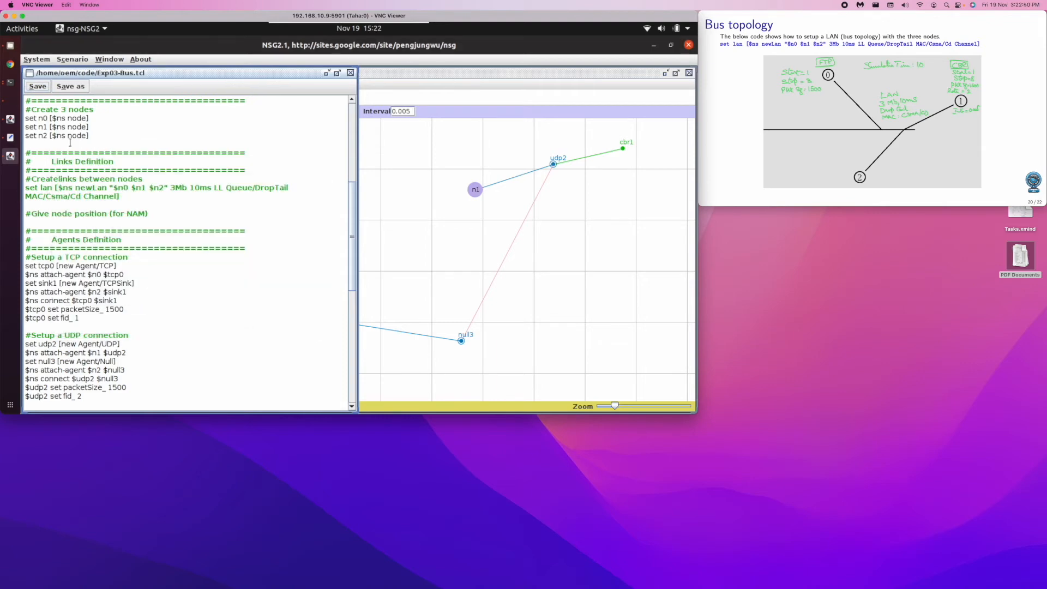
mouse_move(9, 83)
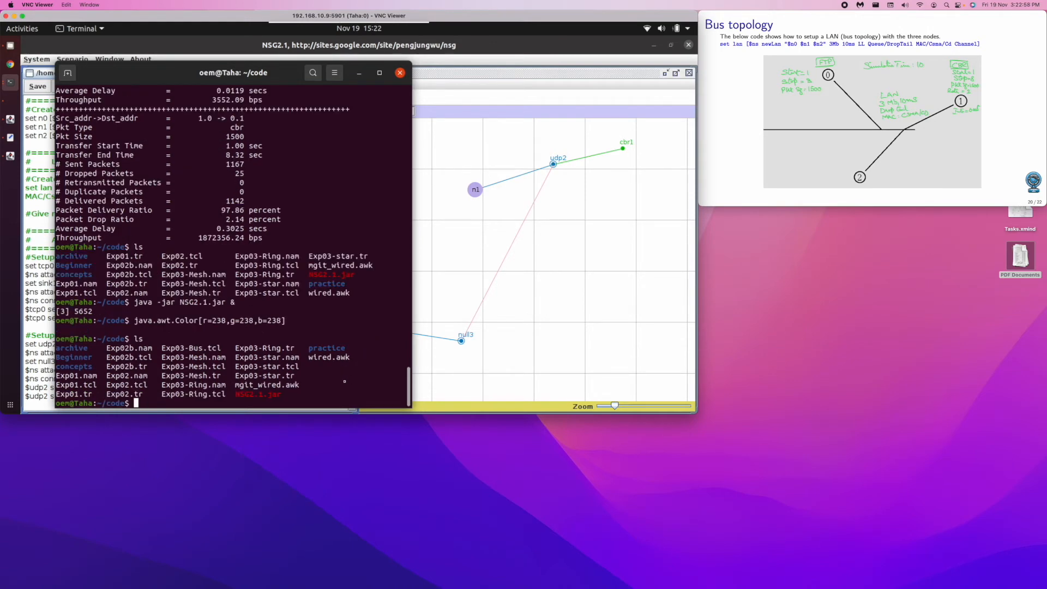
Run ns Exp03-Bus.tcl in the Terminal.
type("ns")
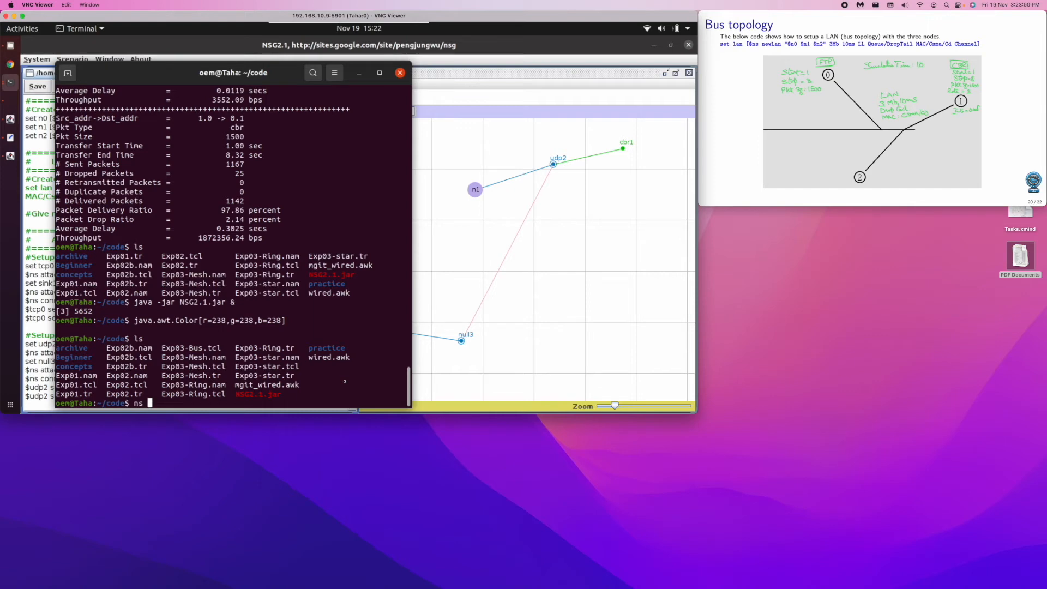
type("Exp")
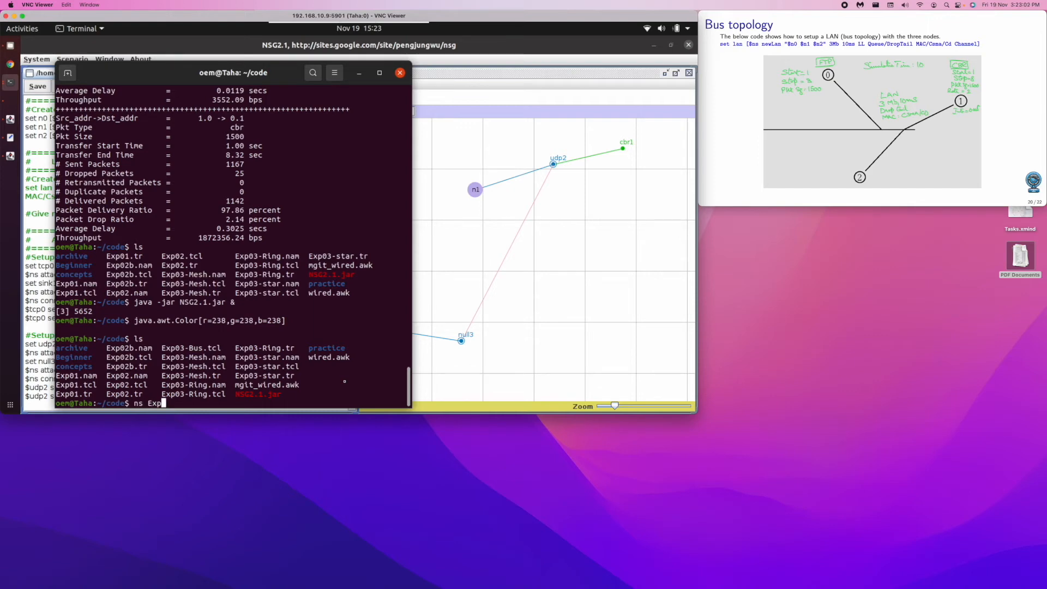
type("03-Bus.tcl")
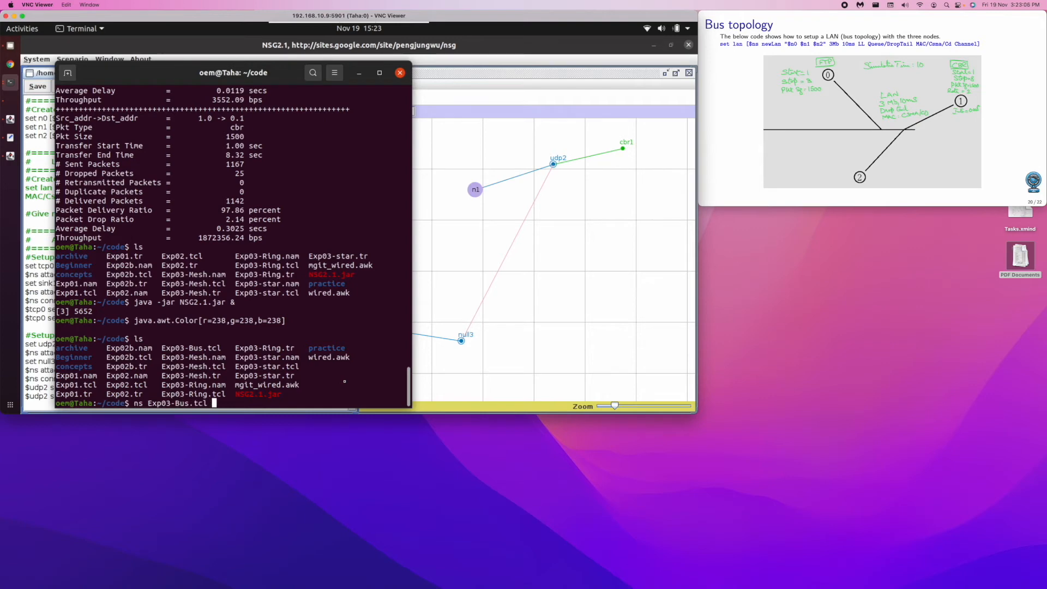
key("Return")
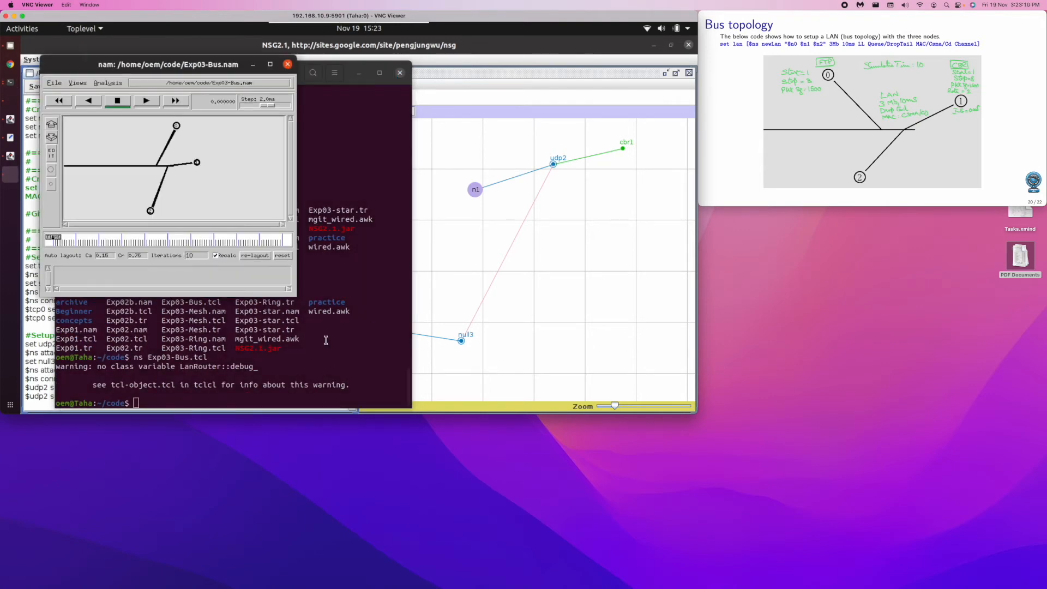
mouse_move(226, 373)
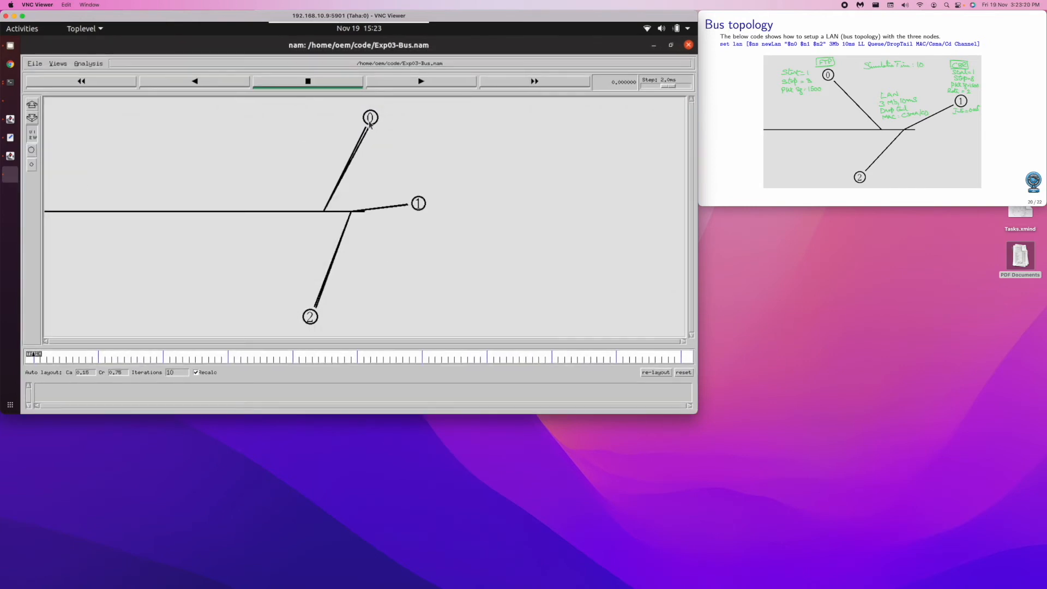
Drag NAM nodes 0 and 1 upward and node 2 to the lower left.
left_click_drag(370, 118, 348, 120)
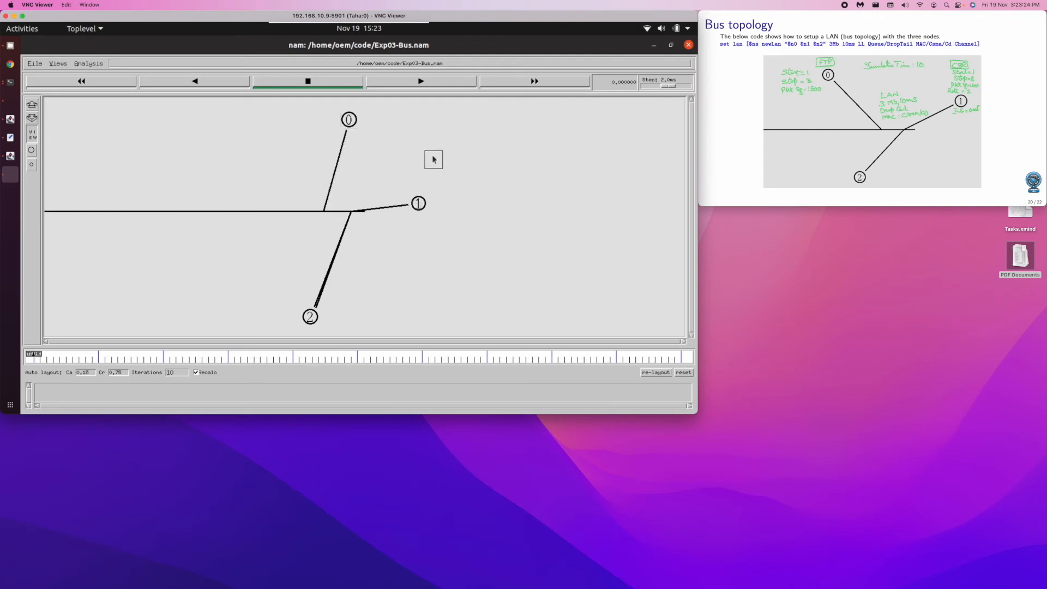
left_click_drag(418, 203, 441, 141)
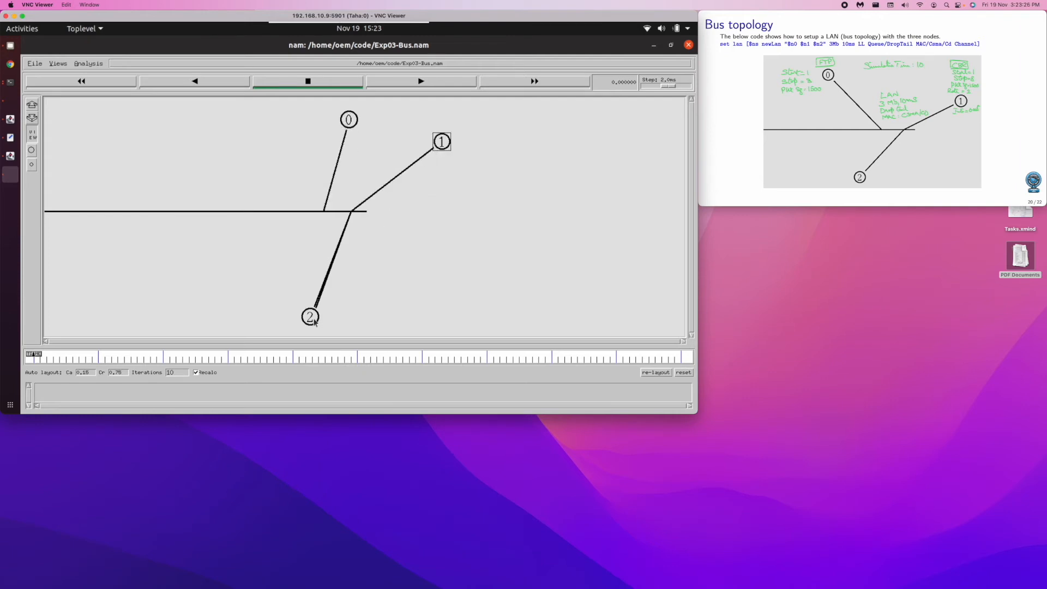
left_click_drag(310, 315, 344, 312)
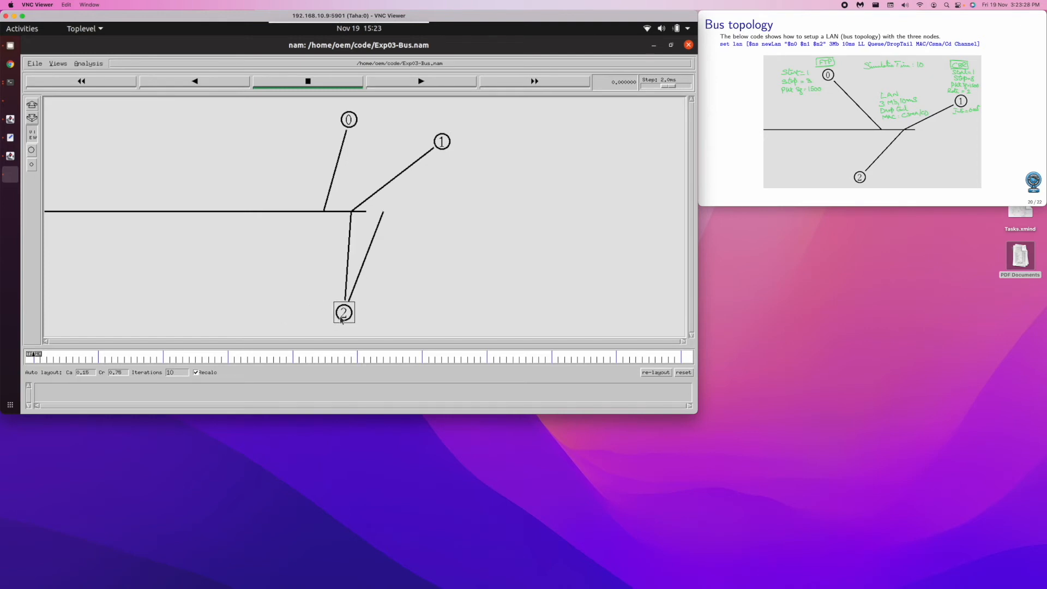
left_click_drag(344, 313, 283, 301)
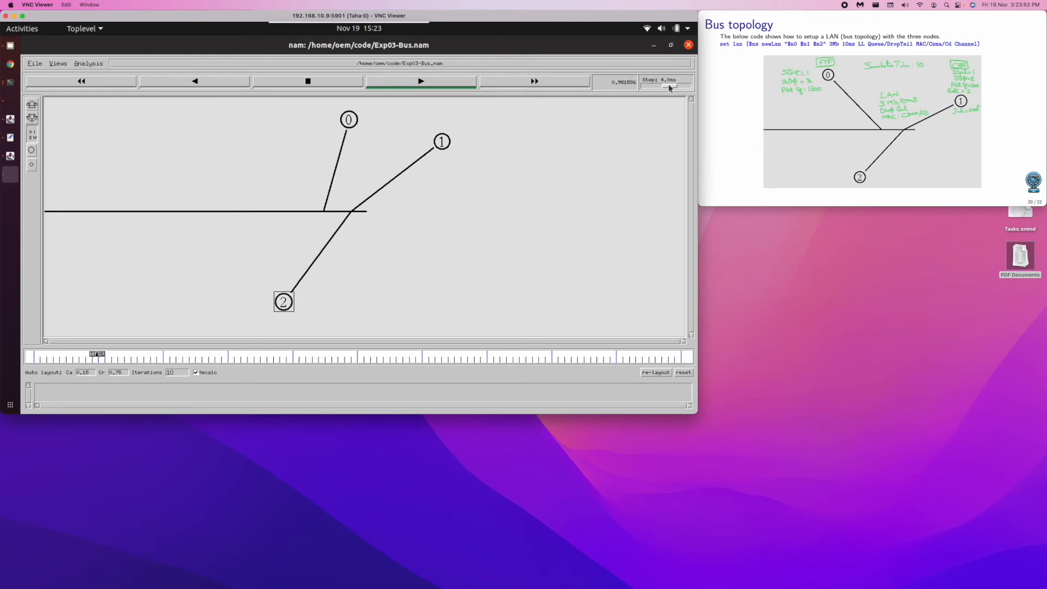
Reduce the NAM animation step to slow the red and blue packet flows.
left_click(420, 81)
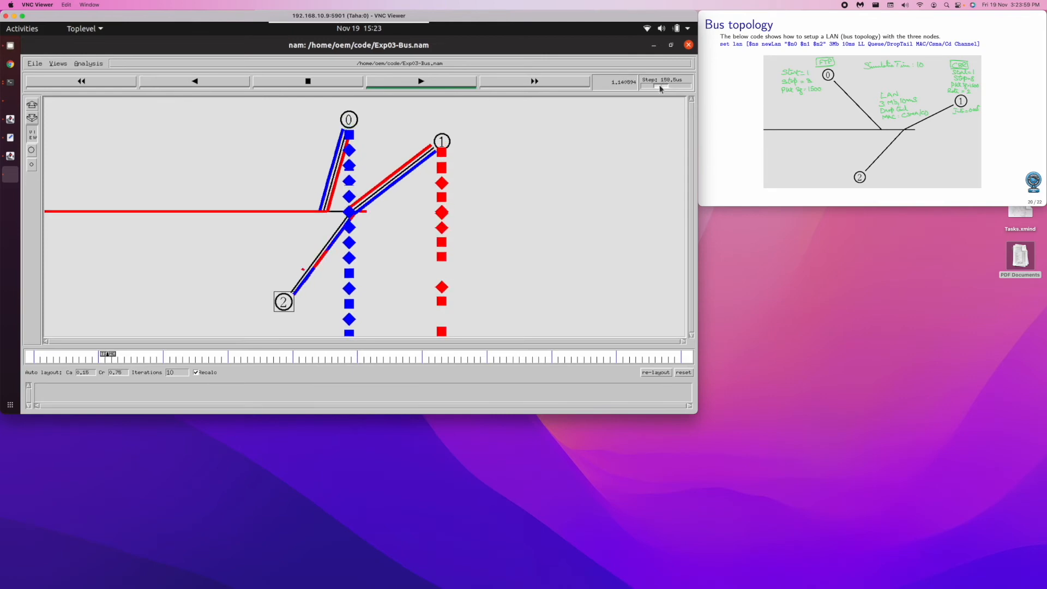
Move the NAM Step slider further left to slow the bus animation's blue and red flows.
left_click(420, 81)
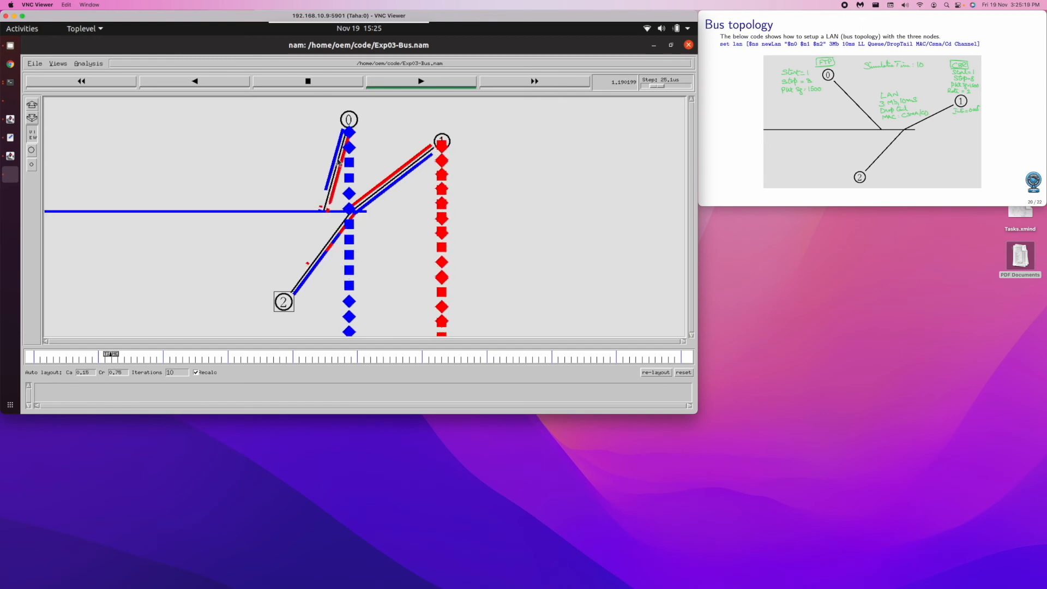
Click packets in the NAM animation to inspect them before closing NAM.
left_click(420, 81)
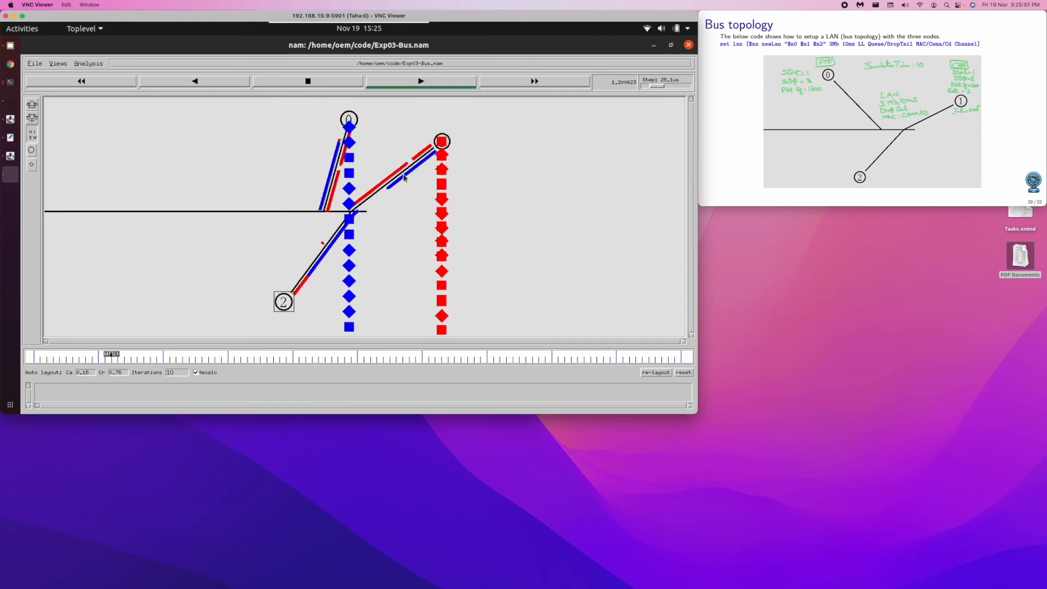
left_click(420, 81)
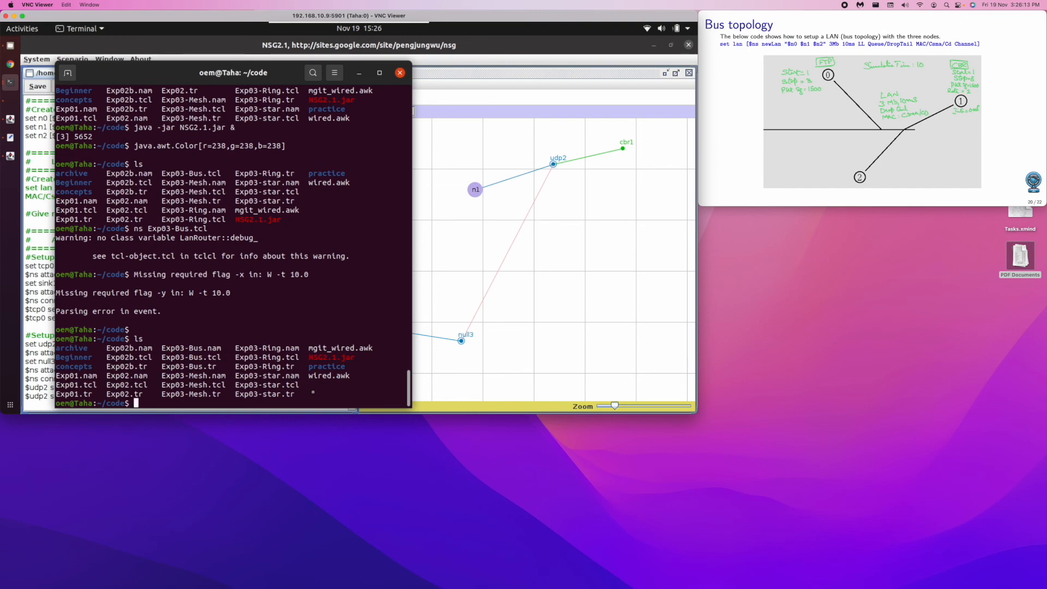
Print the Exp03-Bus.tr trace file with cat, showing cbr records up to 8.3 s.
type("cat")
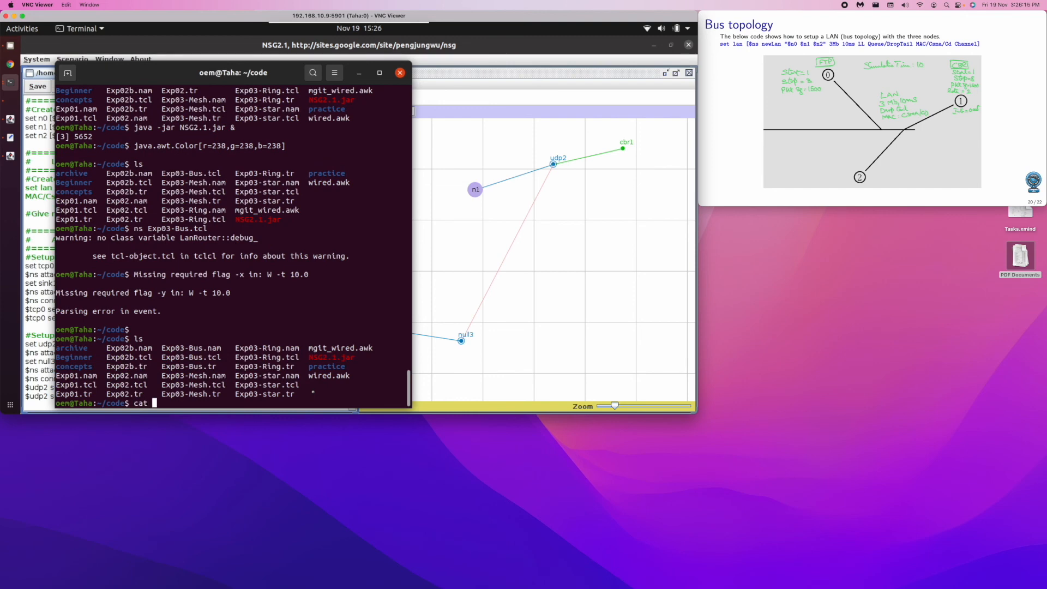
type("Expor")
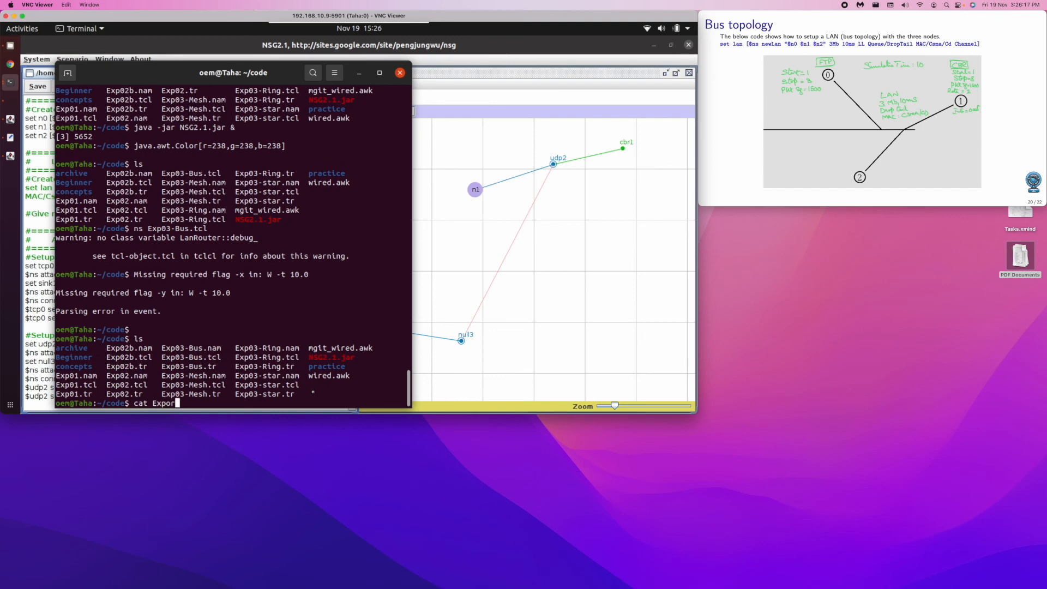
type("03-")
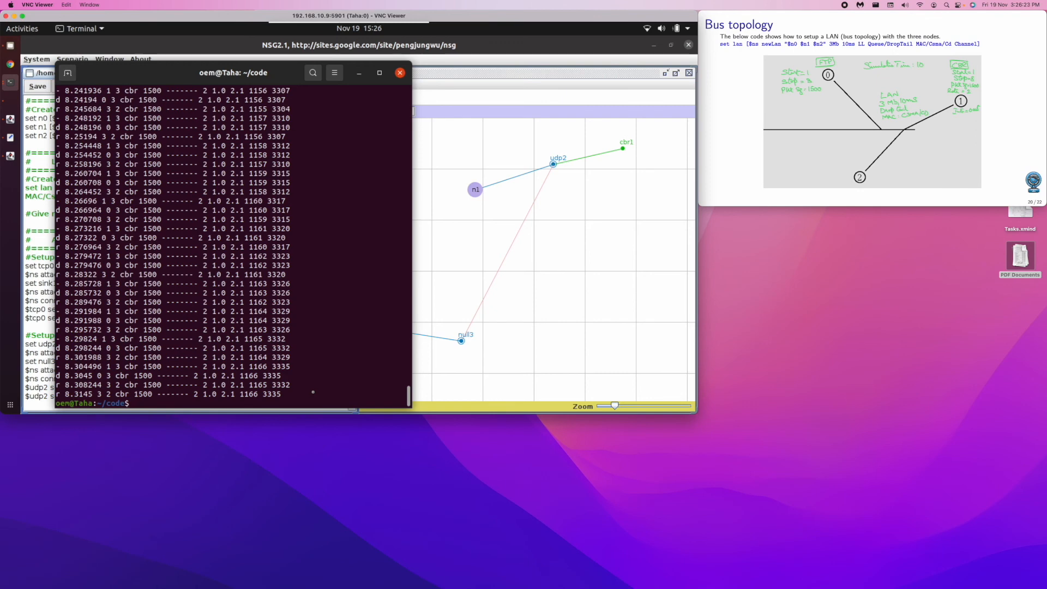
type("cat Exp03-Bus.tr")
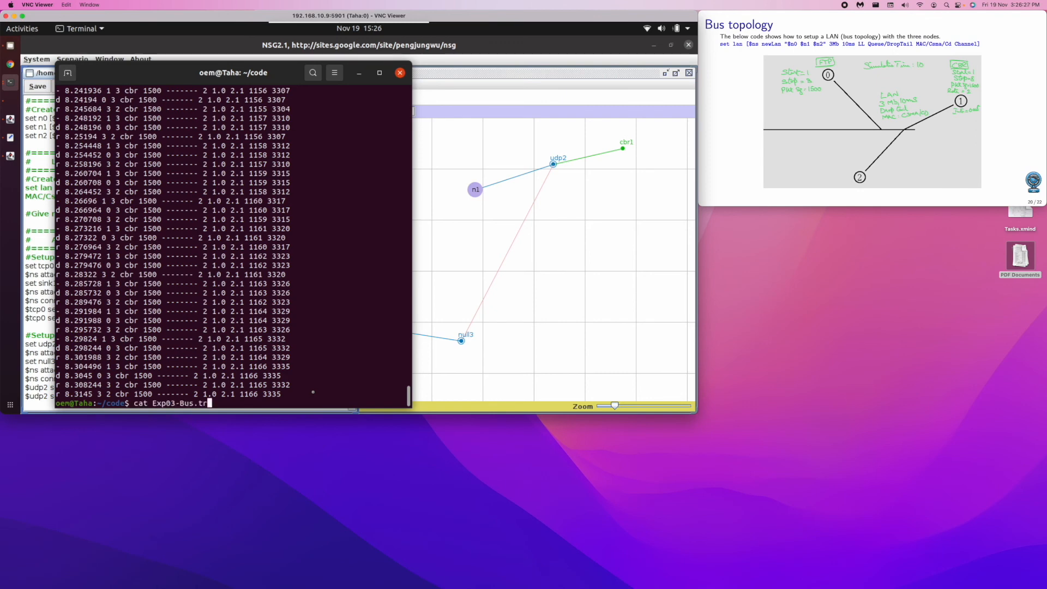